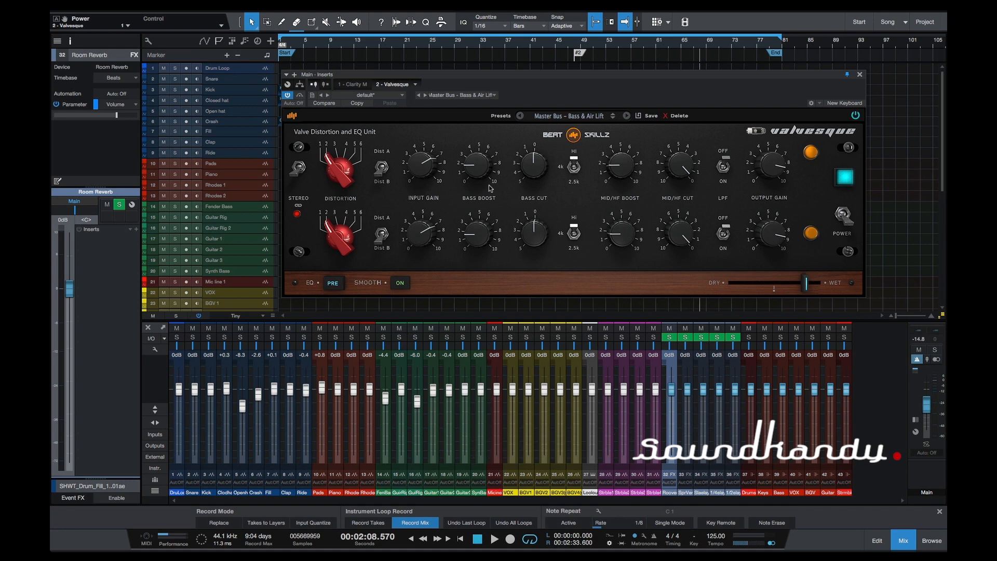
mouse_move(323, 134)
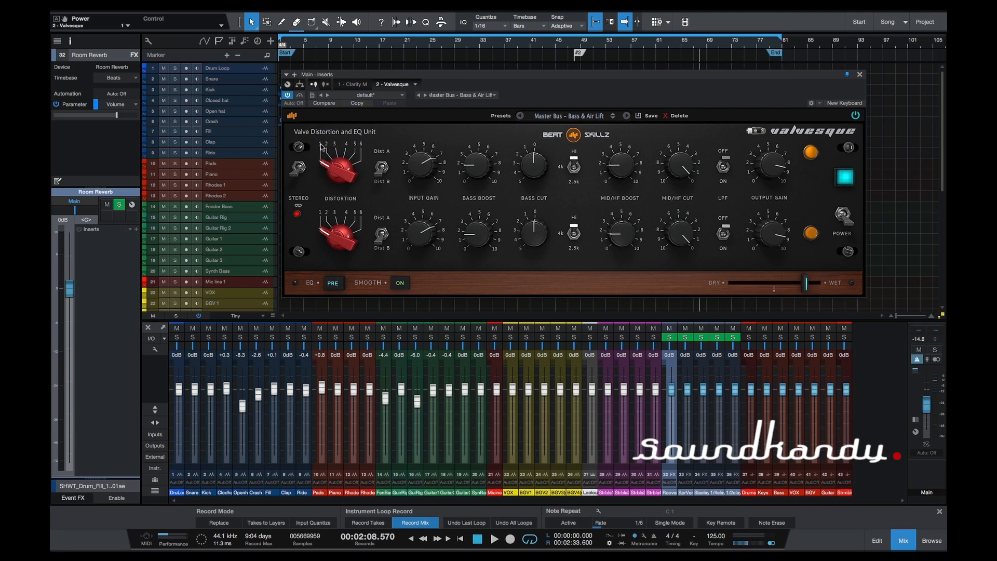
mouse_move(380, 158)
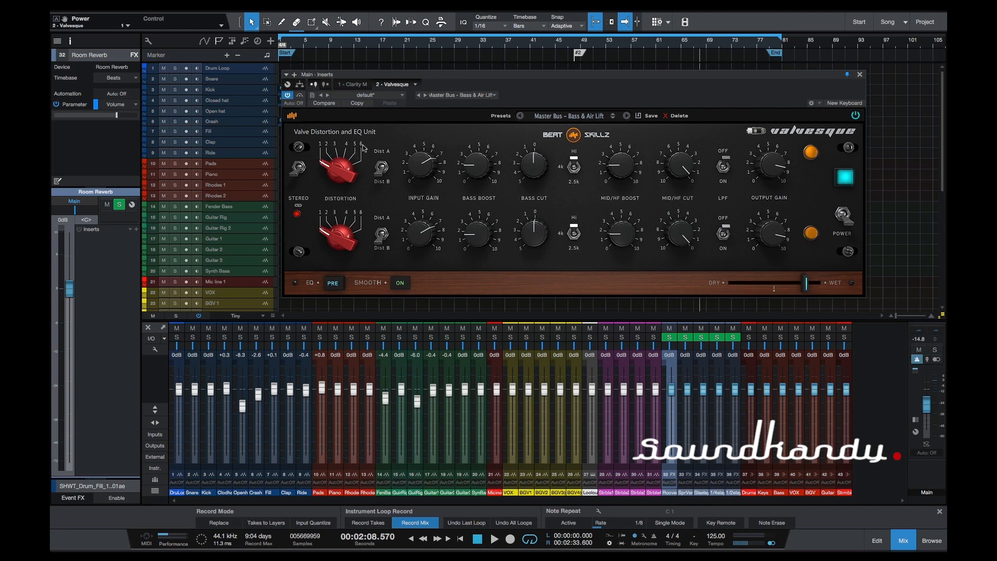
mouse_move(296, 183)
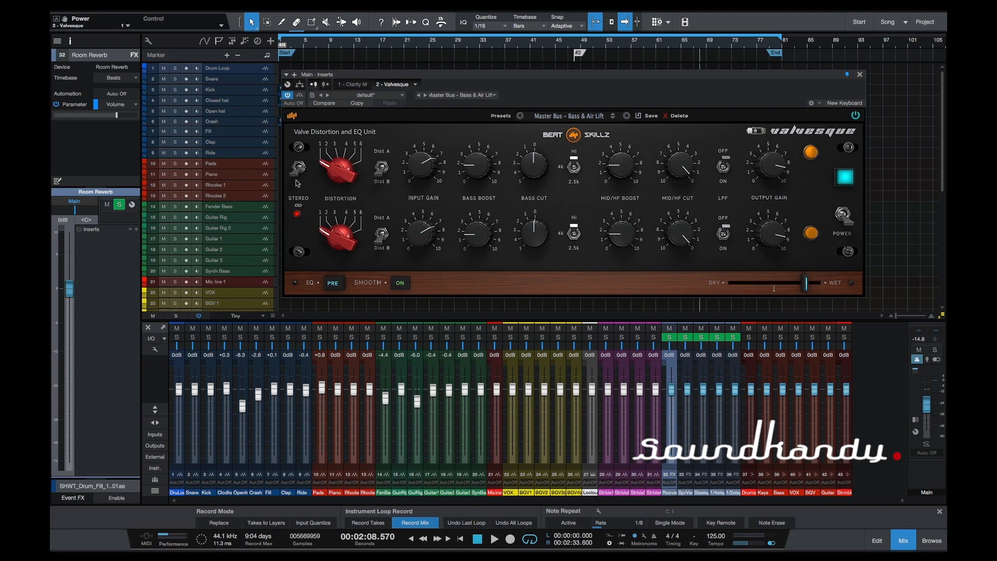
mouse_move(350, 193)
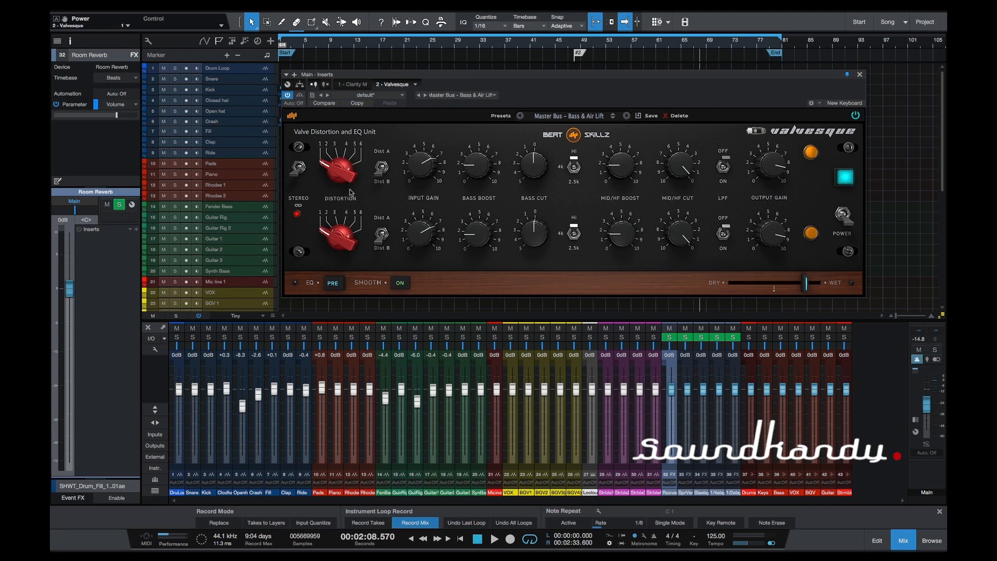
mouse_move(368, 175)
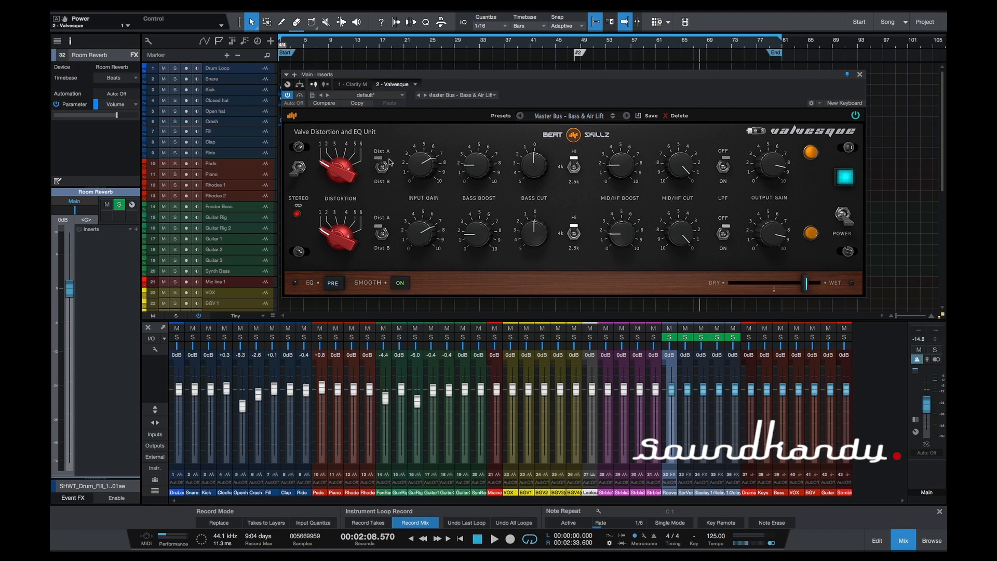
mouse_move(394, 177)
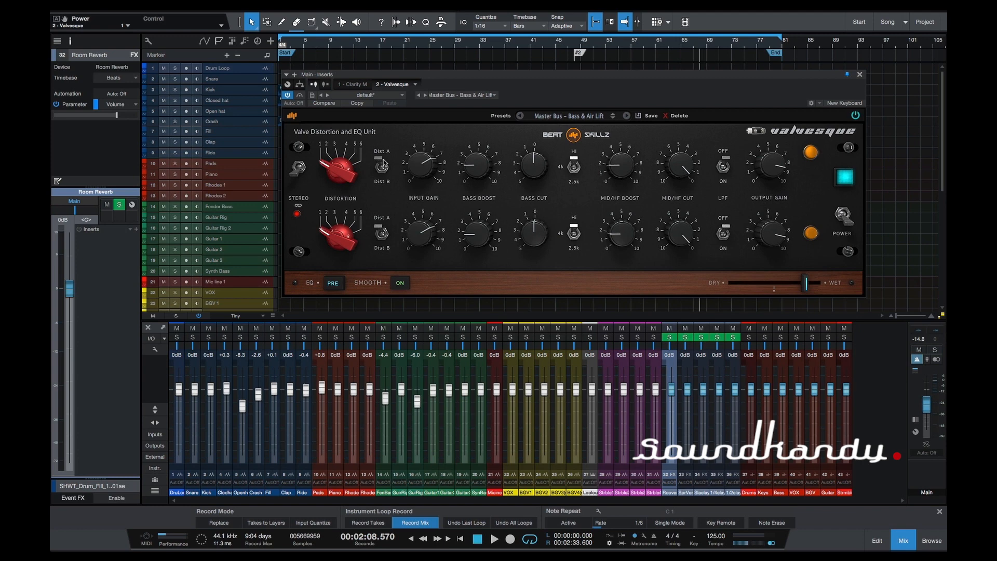
mouse_move(439, 177)
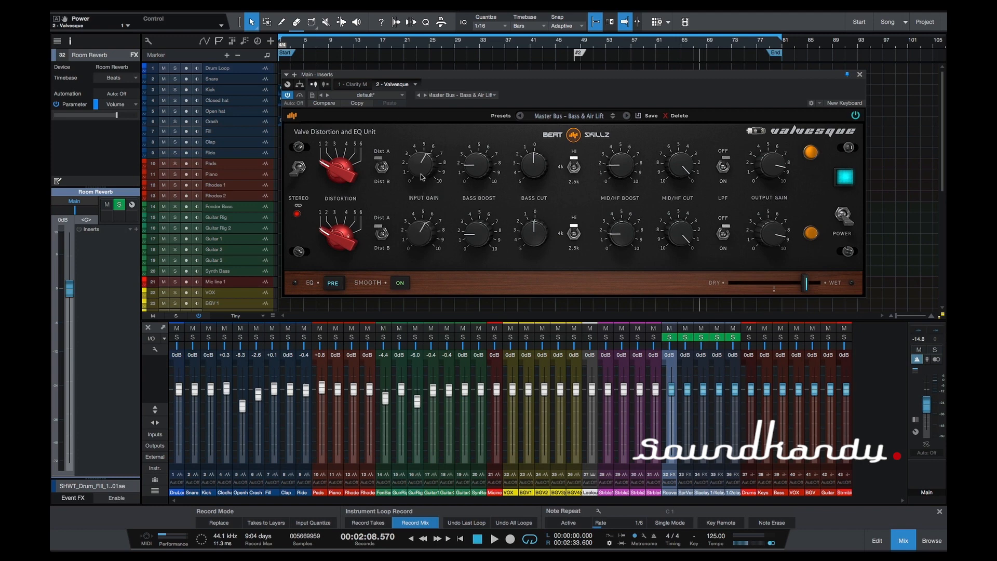
mouse_move(478, 166)
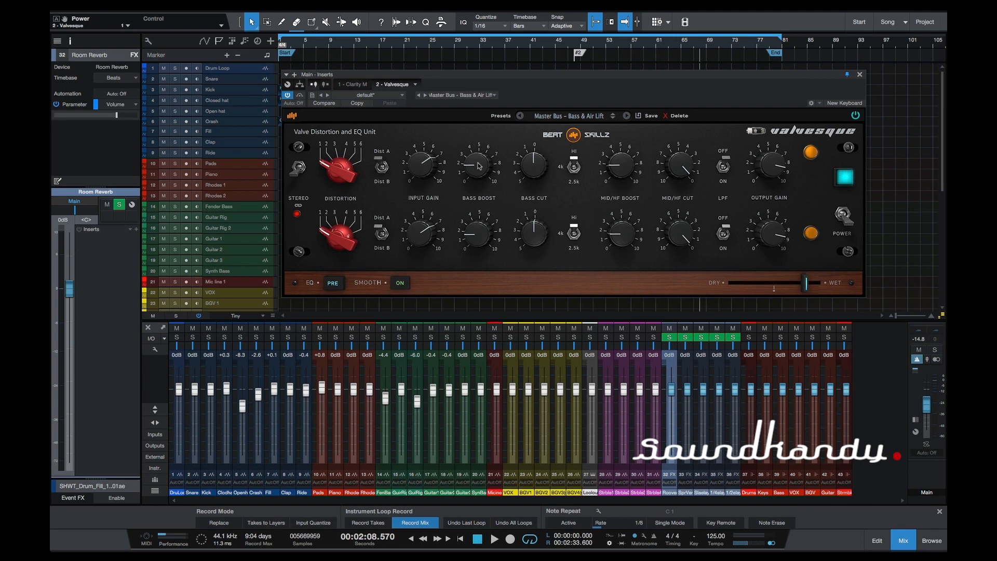
mouse_move(560, 162)
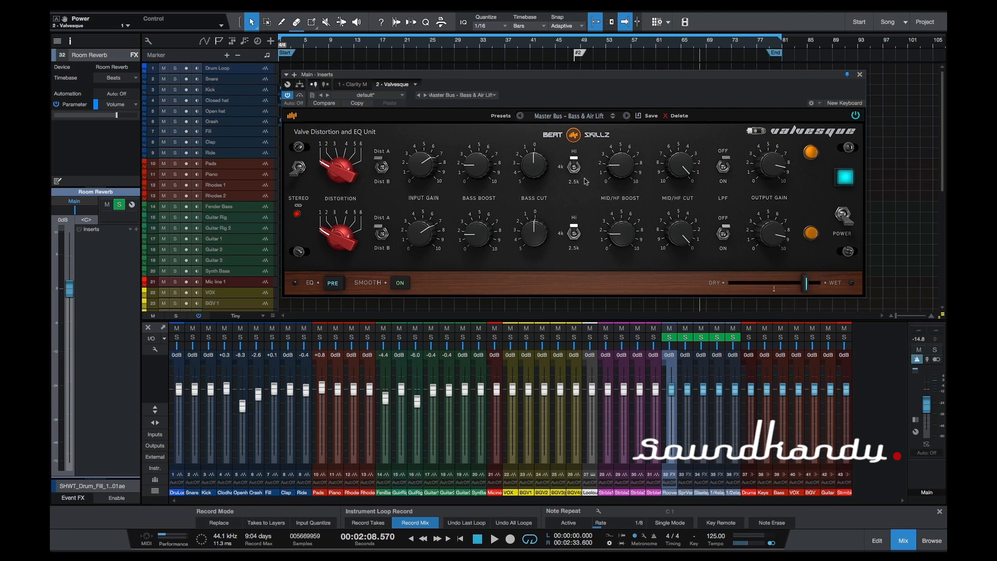
mouse_move(617, 166)
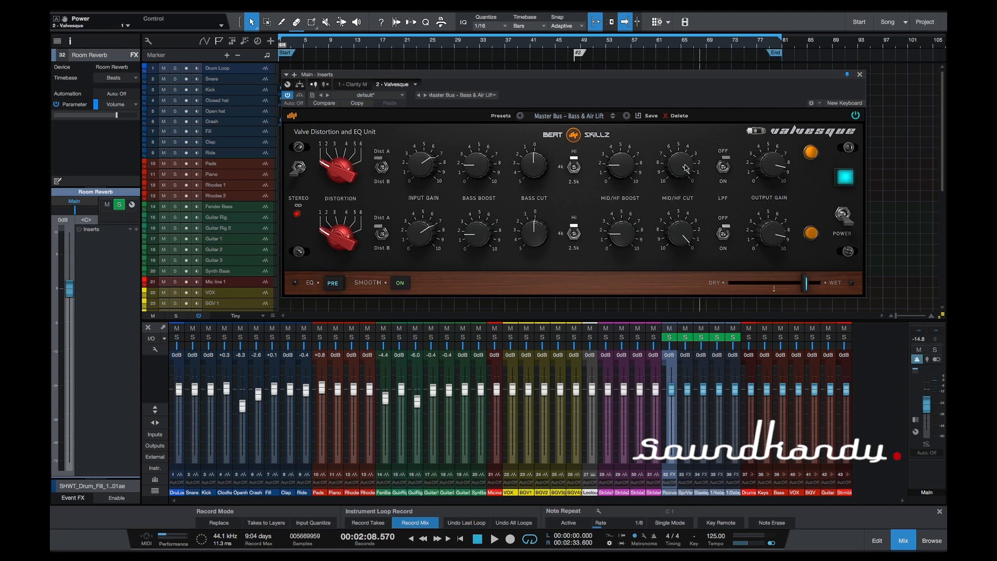
mouse_move(725, 195)
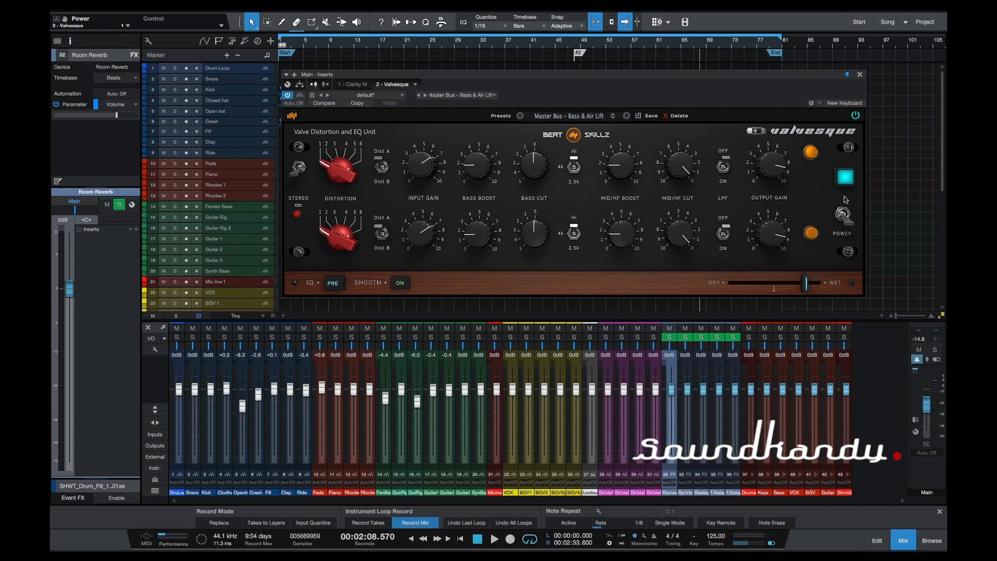
mouse_move(836, 186)
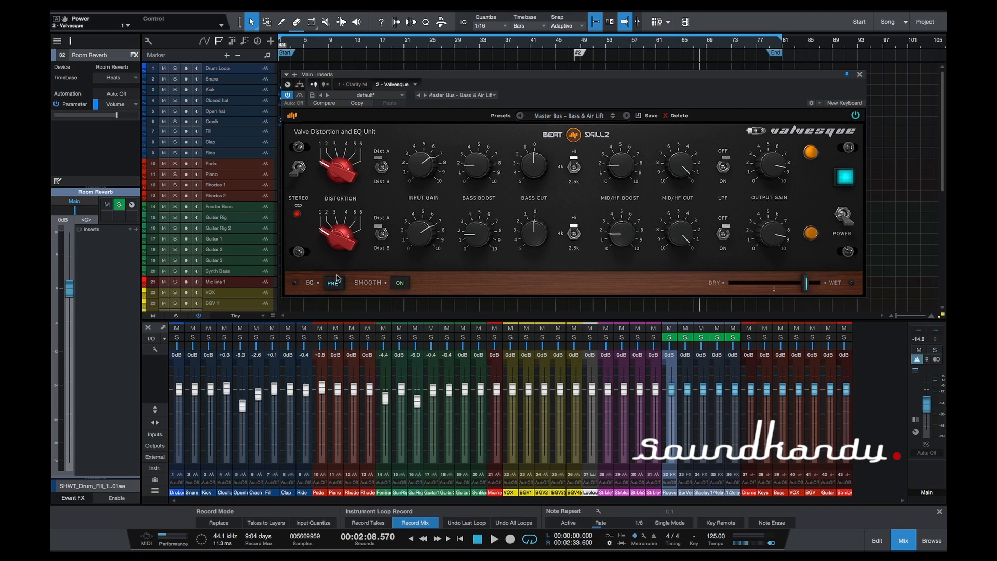
mouse_move(345, 286)
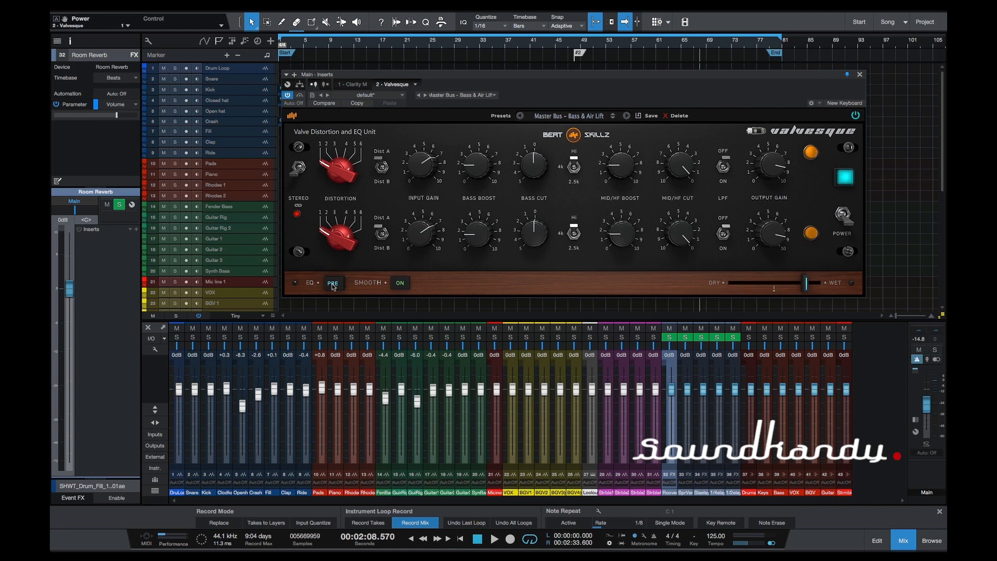
mouse_move(393, 299)
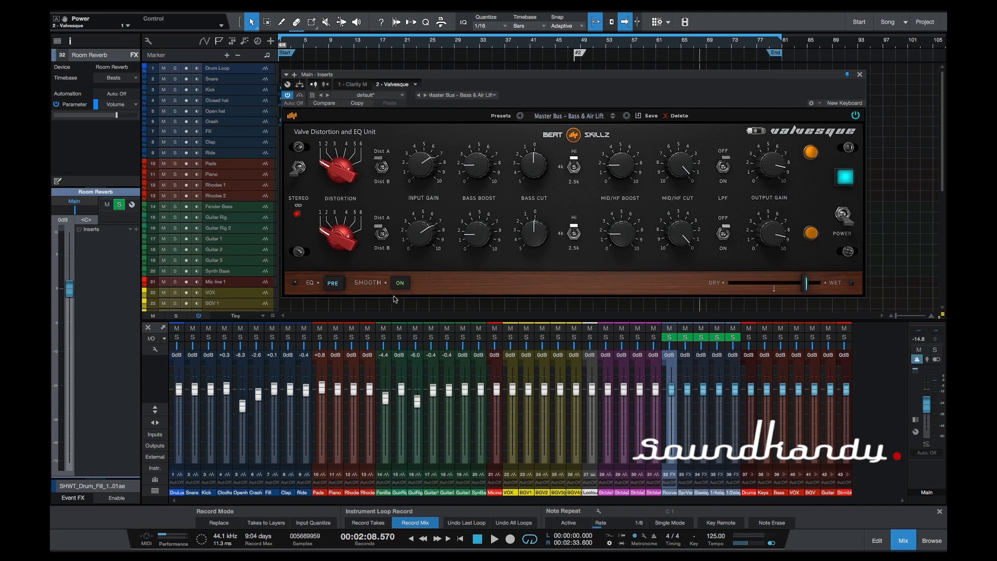
mouse_move(410, 283)
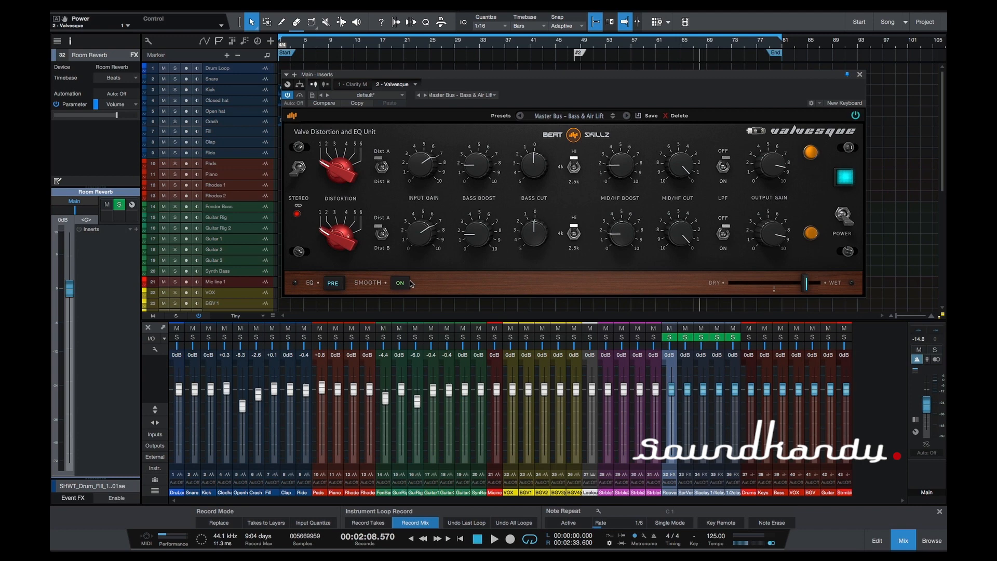
mouse_move(421, 281)
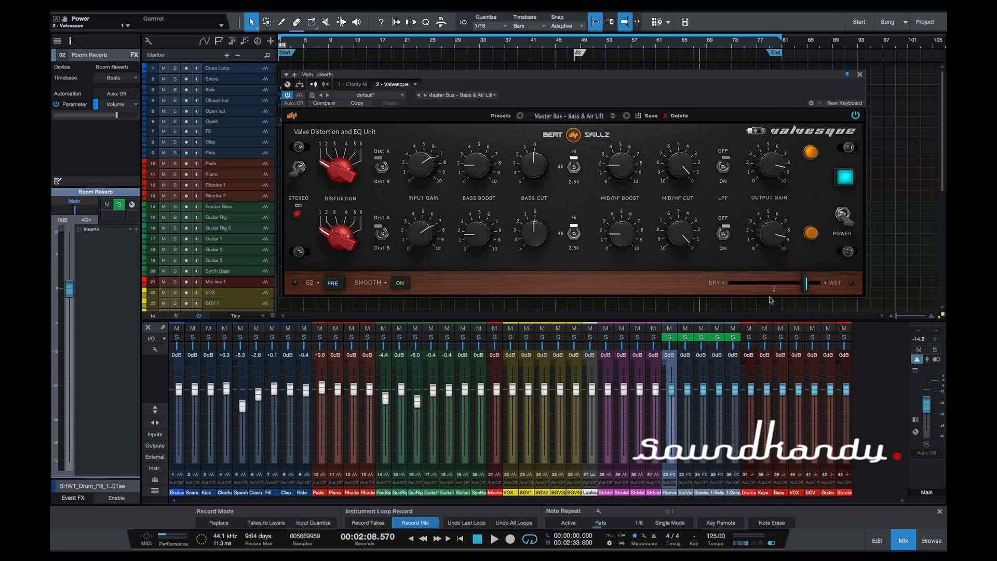
mouse_move(784, 291)
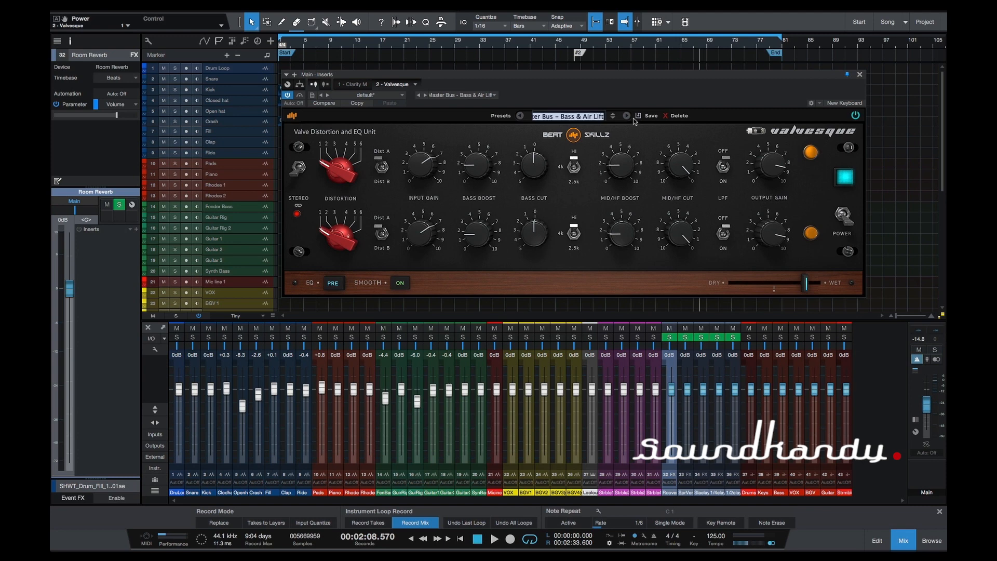
Step: Reset Valvesque from Bass & Air Lift back to its _Default preset
left_click(520, 116)
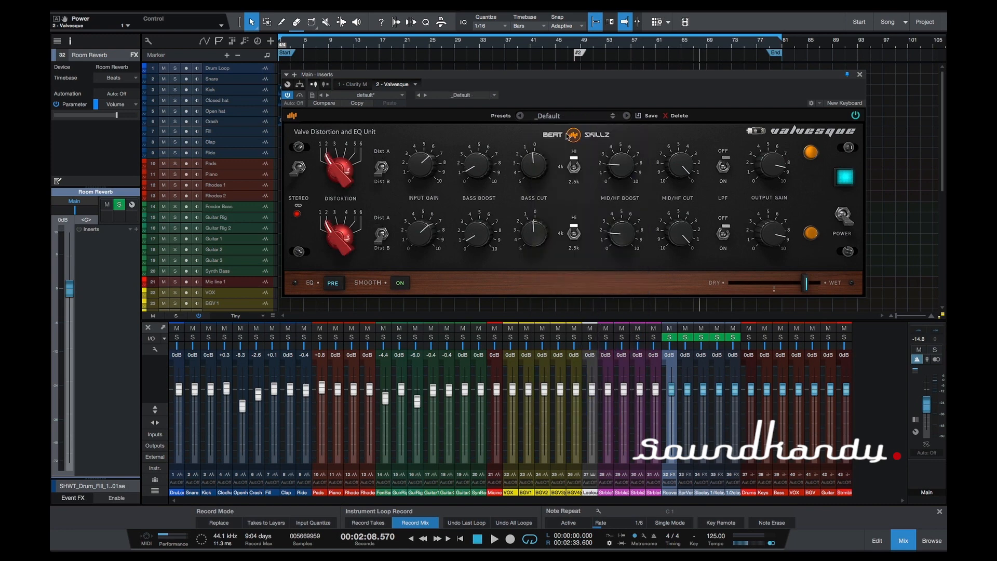
mouse_move(548, 88)
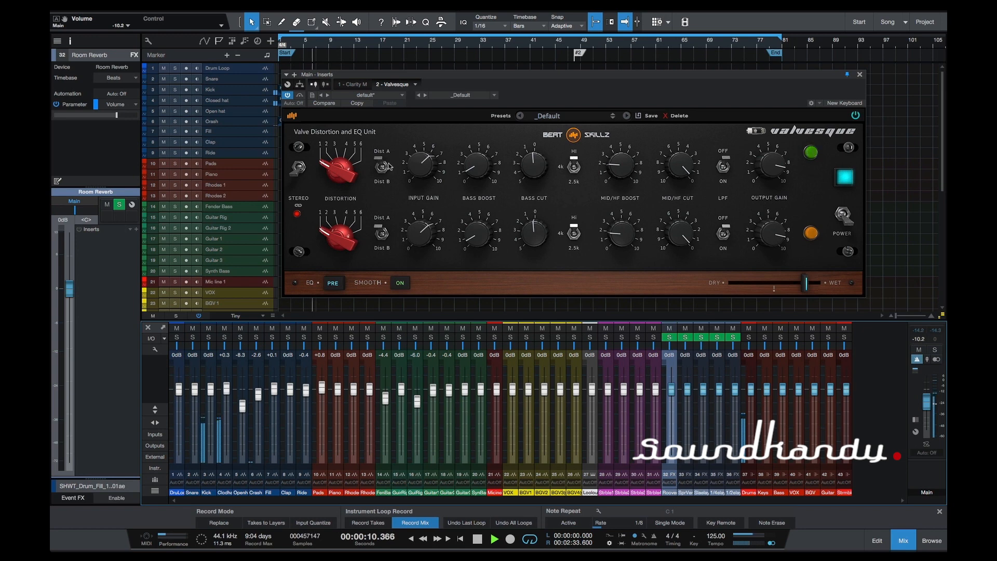
Step: Lower the Main channel fader from -10.2 dB to -12.4 dB during playback
left_click_drag(340, 168, 330, 150)
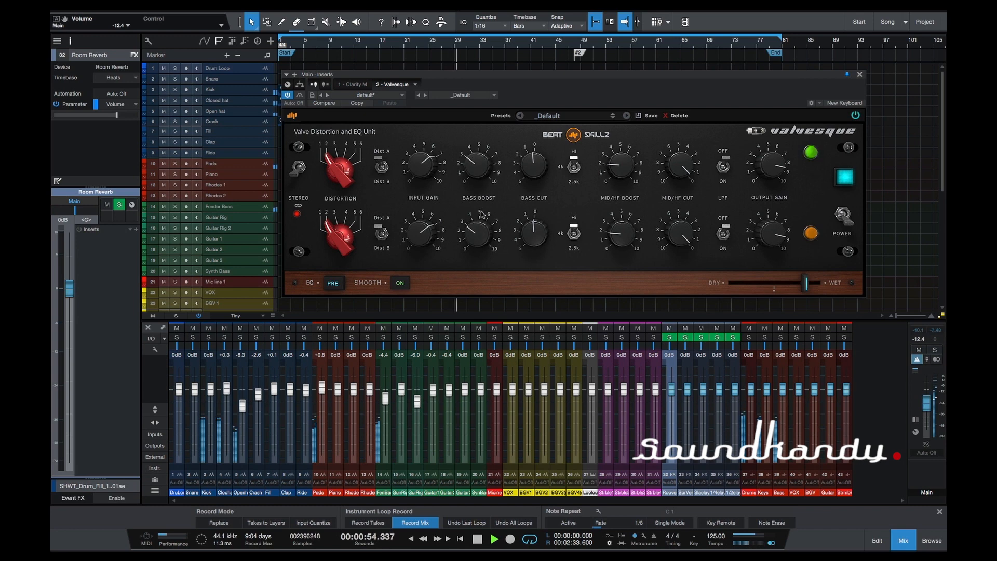
mouse_move(489, 258)
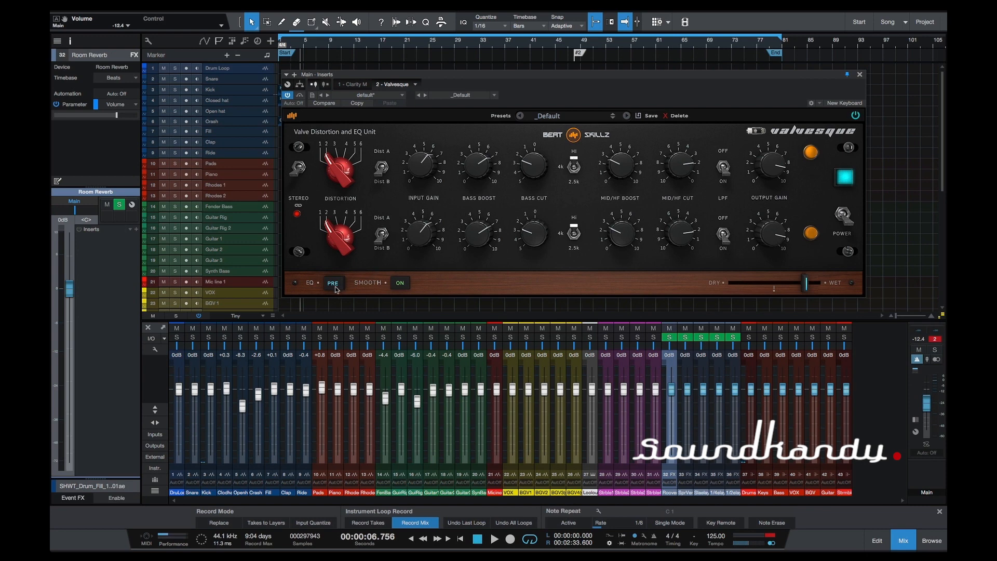
Step: Compare Valvesque's EQ pre and post distortion during playback, leaving it set to POST
left_click(333, 282)
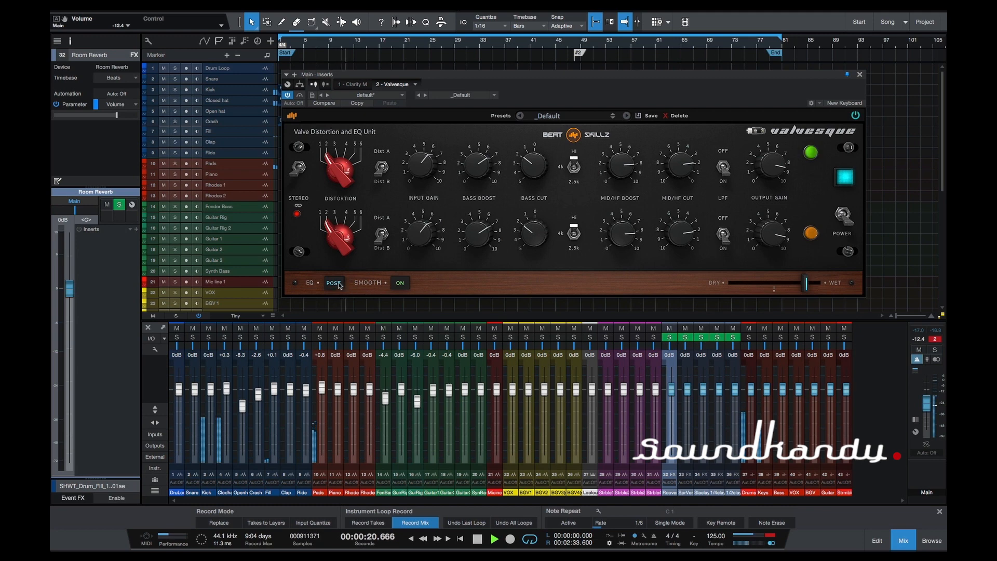
left_click(334, 282)
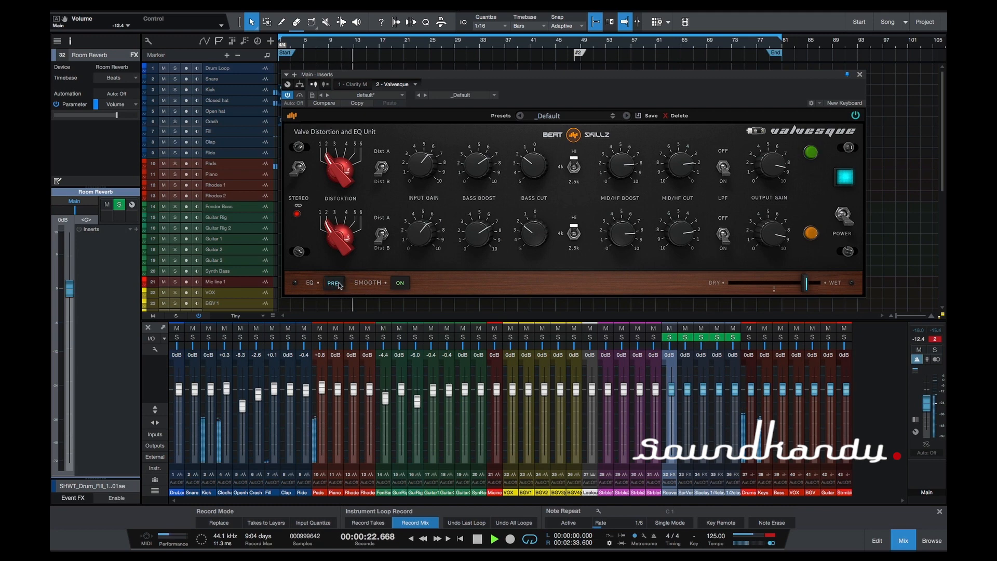
left_click(333, 282)
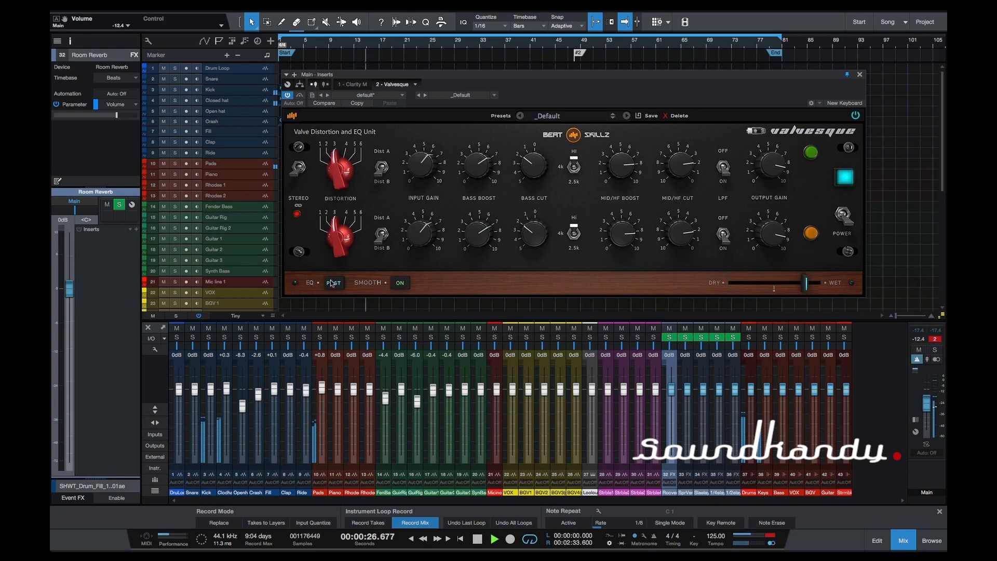
left_click(333, 283)
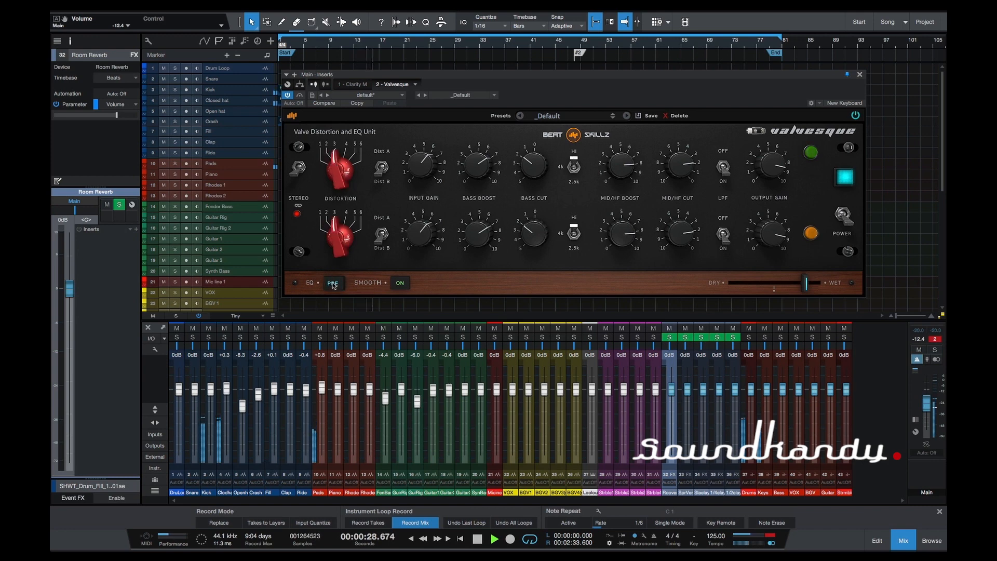
left_click(494, 539)
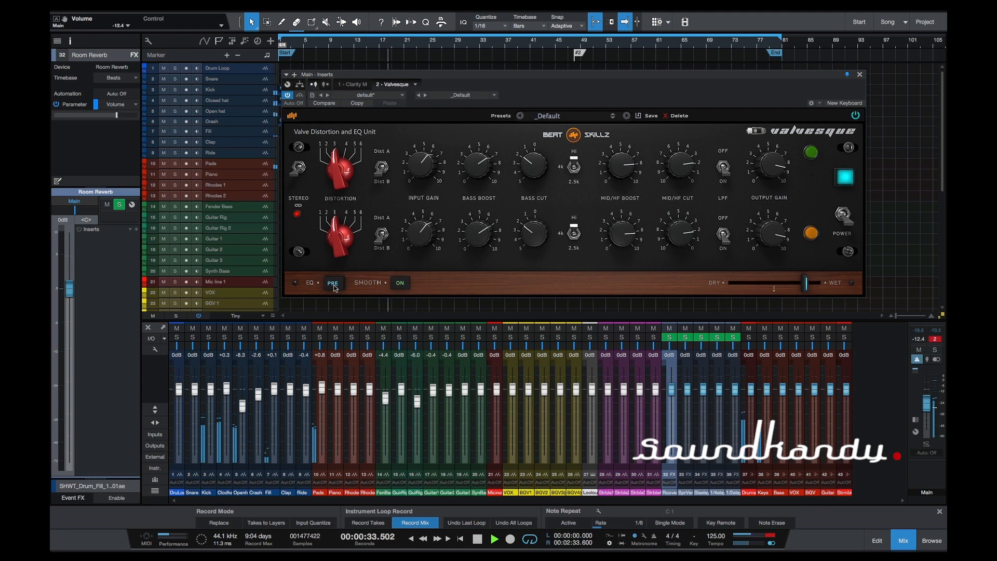
left_click(332, 282)
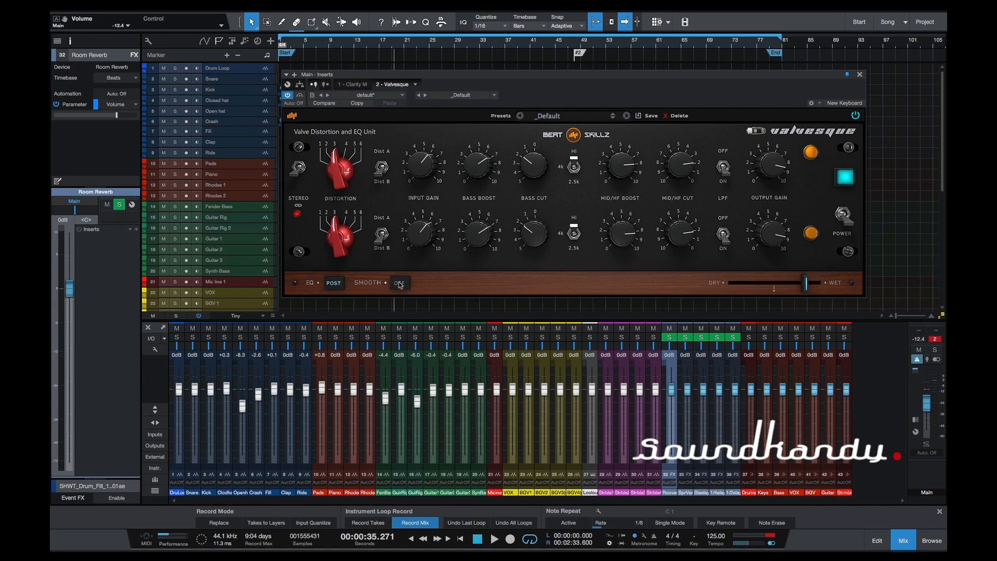
left_click(495, 539)
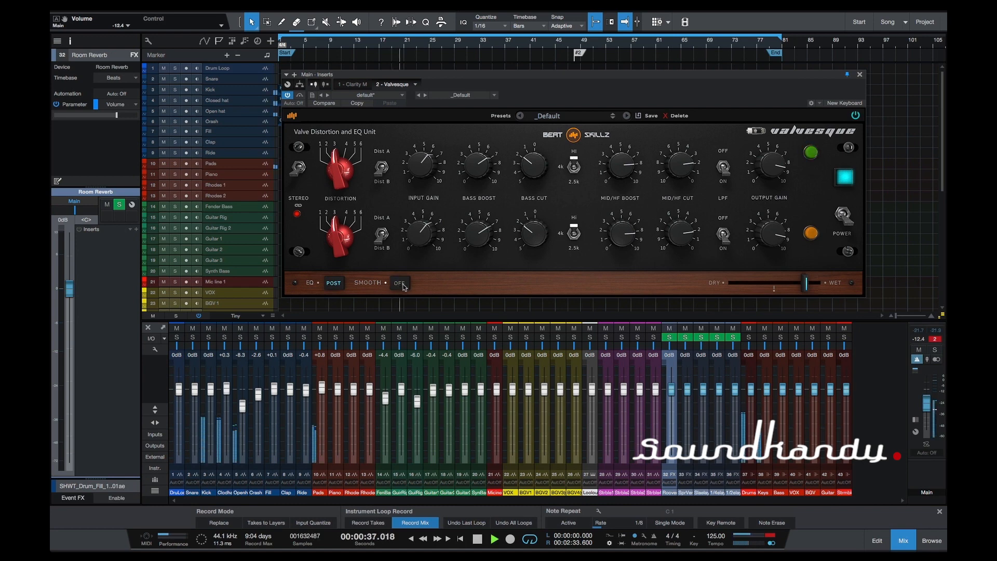
left_click(399, 283)
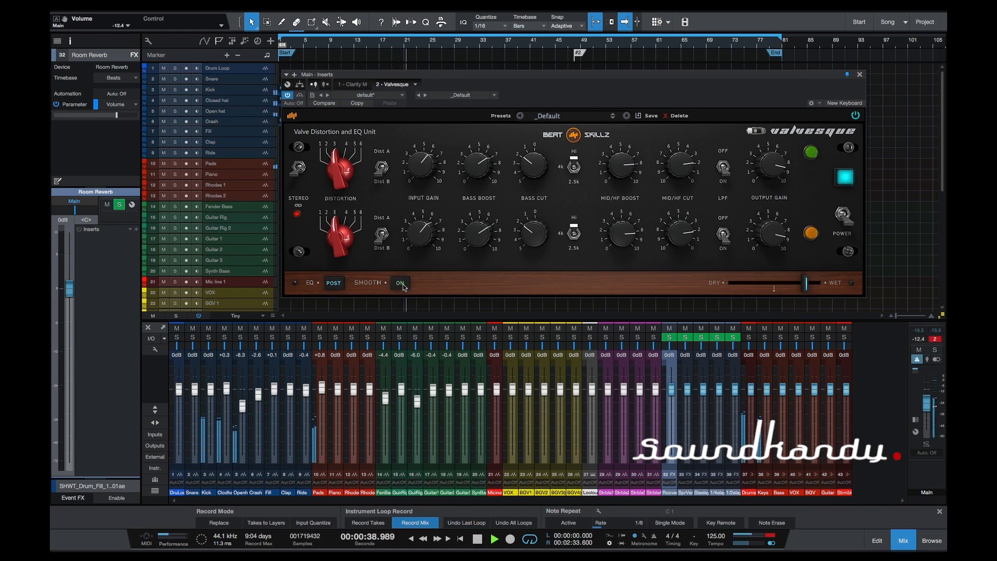
left_click(810, 154)
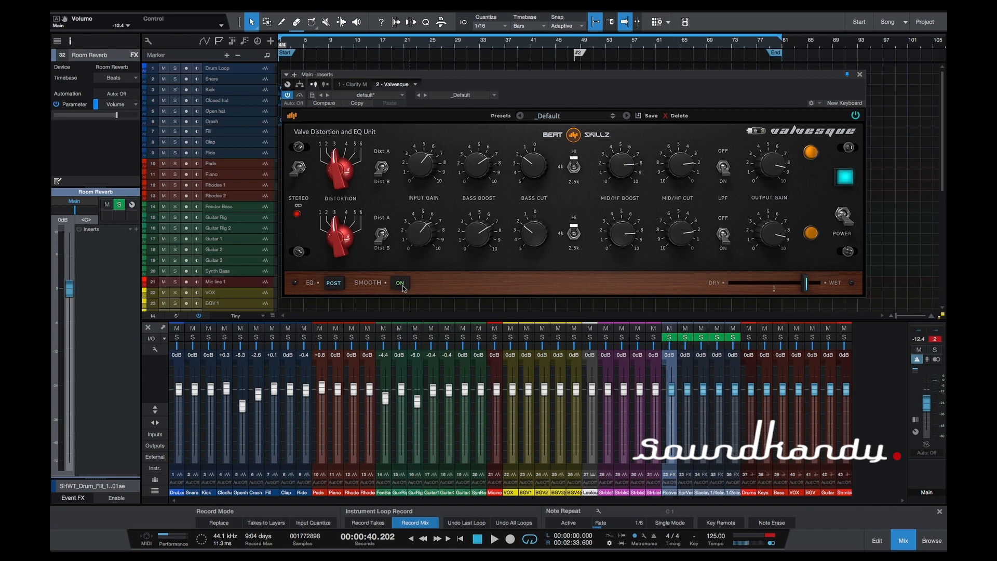
mouse_move(712, 322)
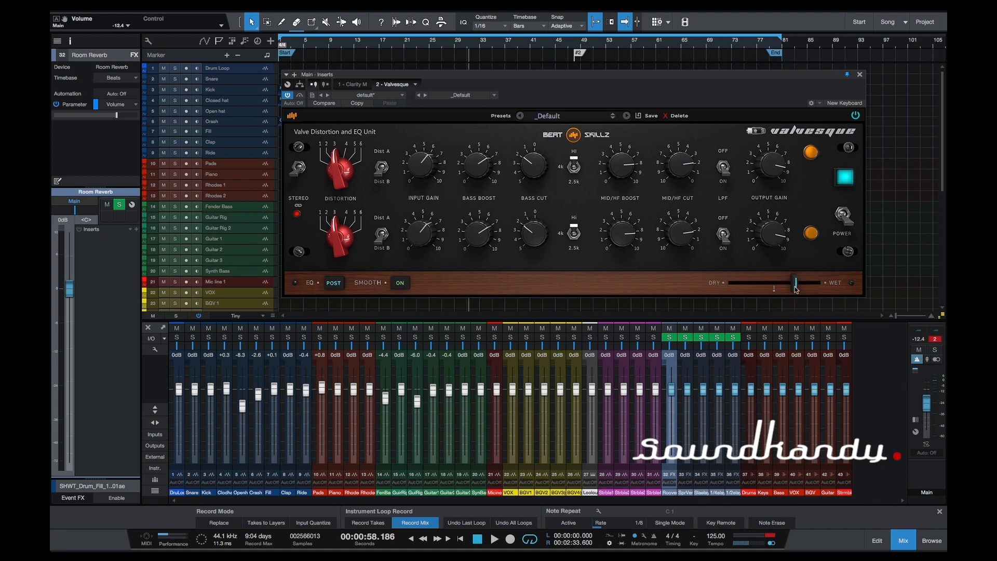
mouse_move(840, 303)
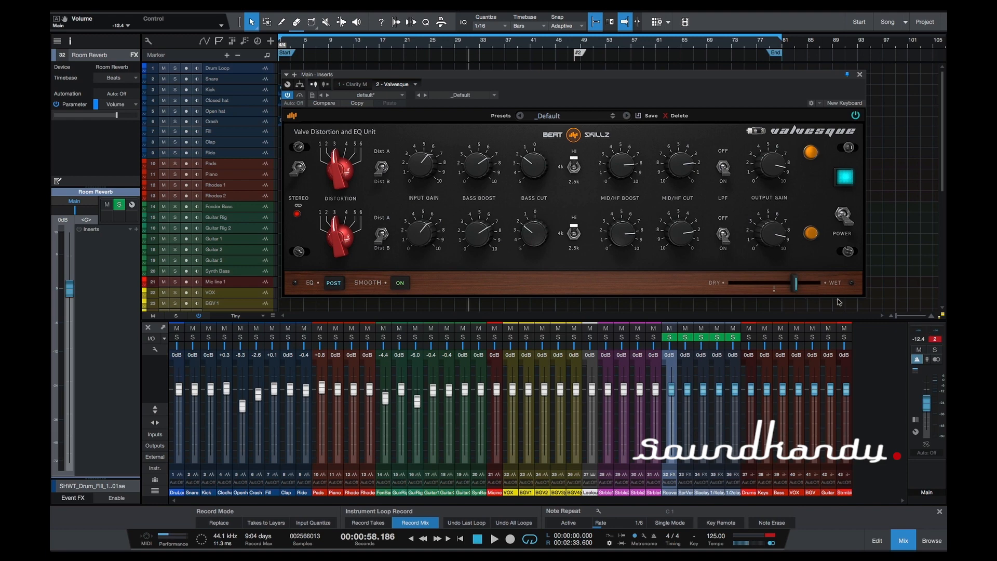
mouse_move(626, 245)
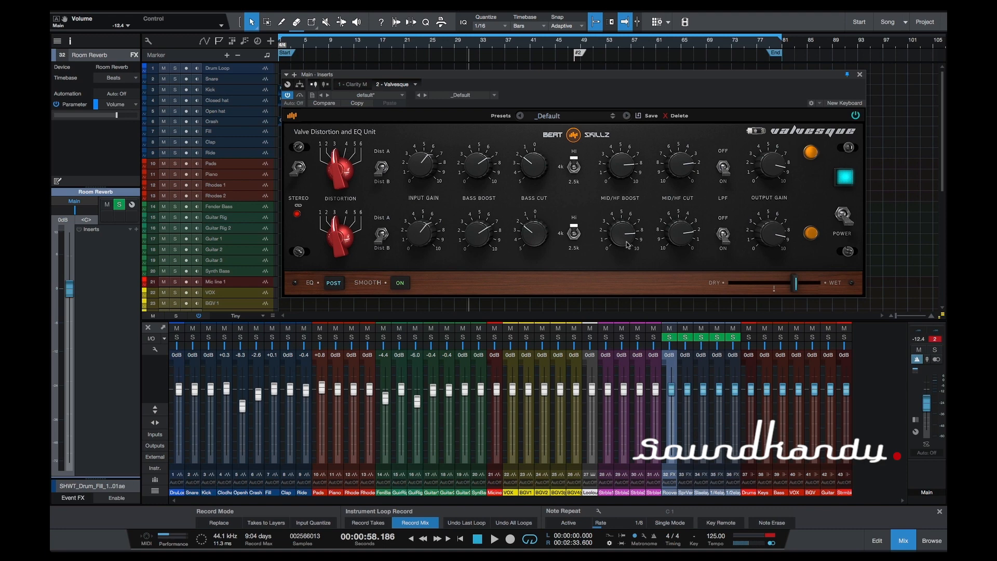
mouse_move(659, 237)
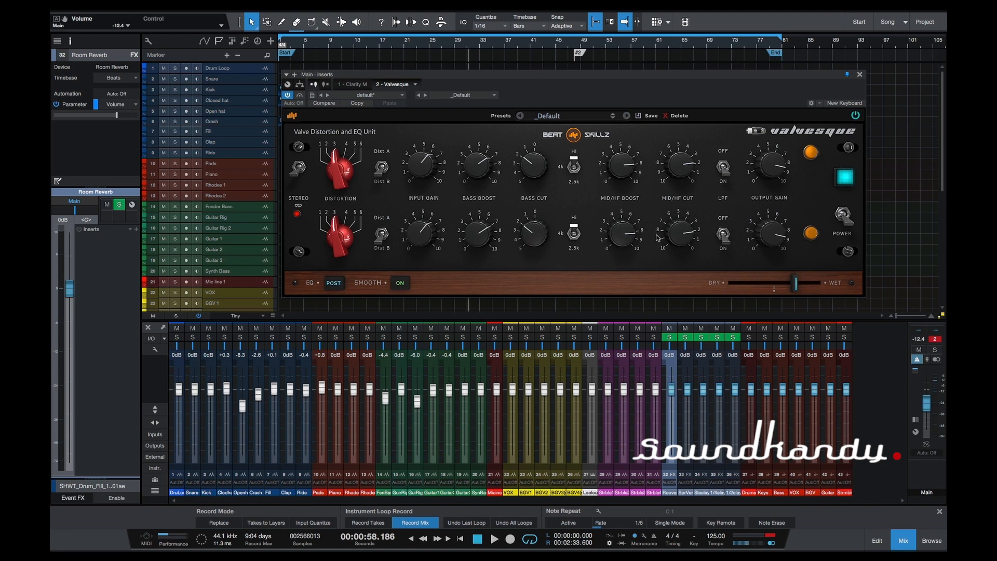
mouse_move(521, 217)
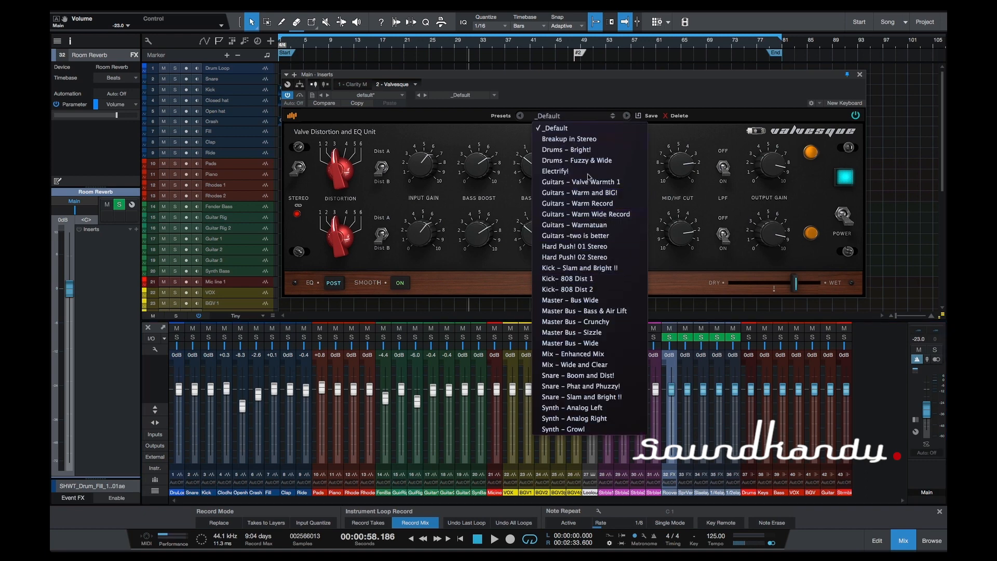
mouse_move(572, 299)
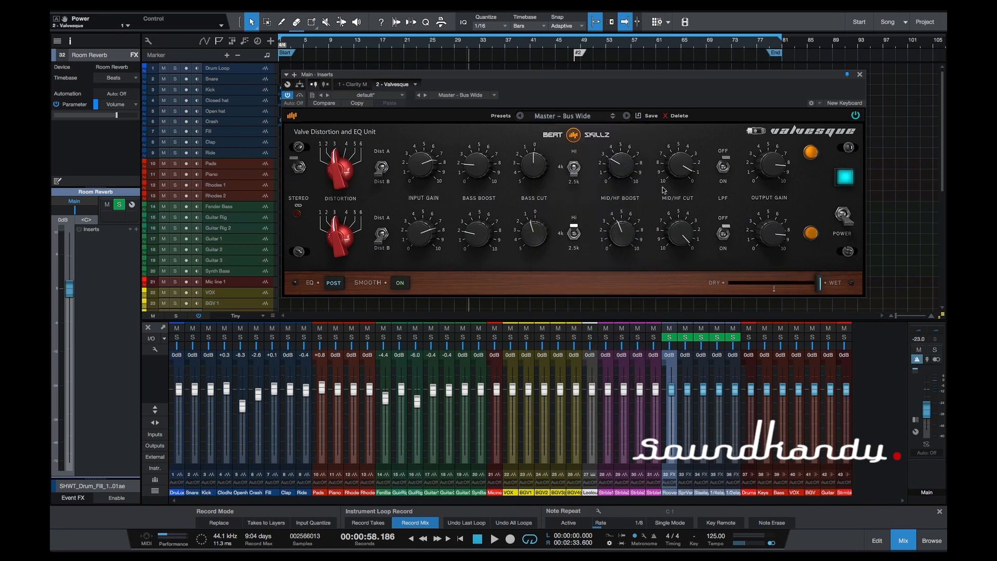
mouse_move(305, 230)
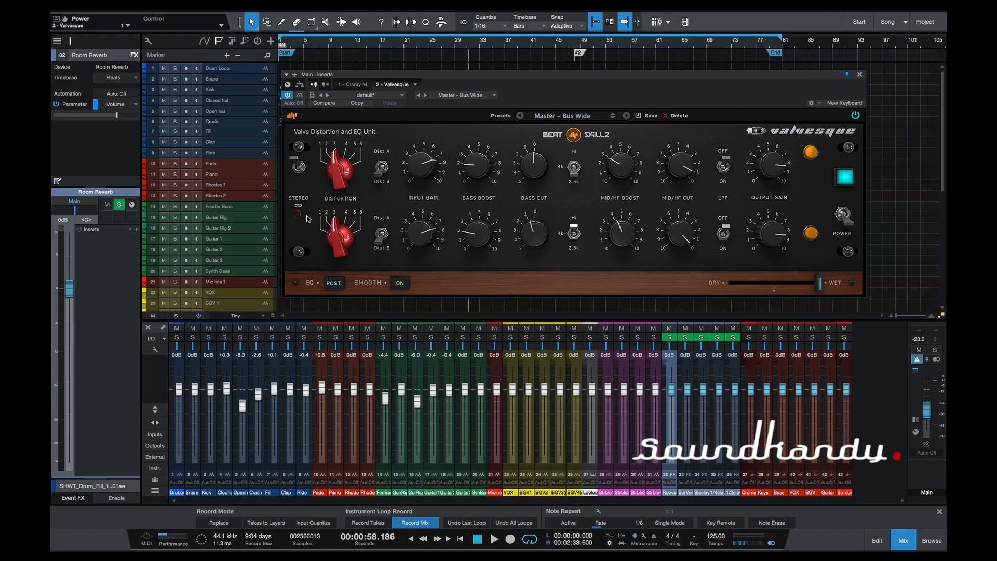
mouse_move(397, 168)
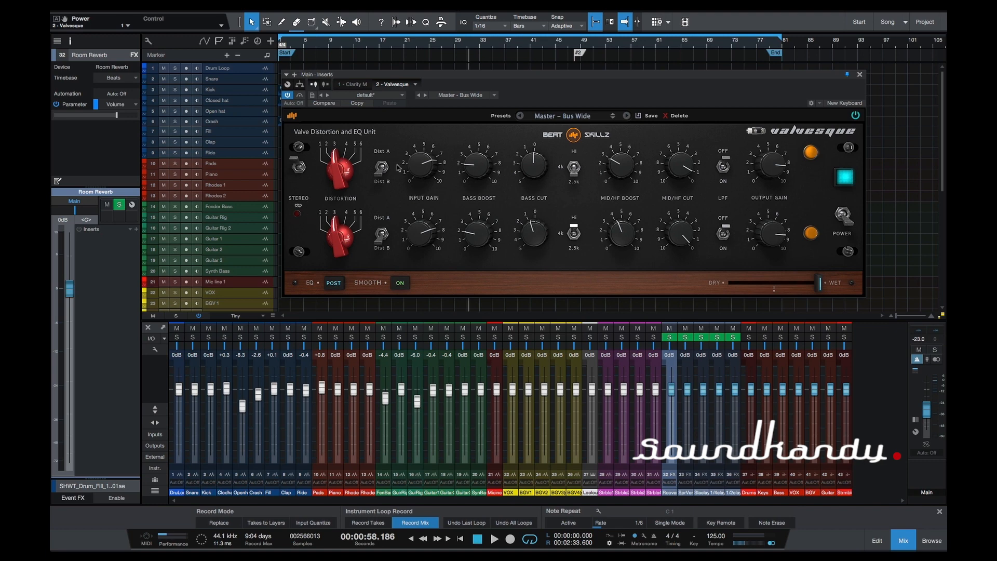
mouse_move(474, 232)
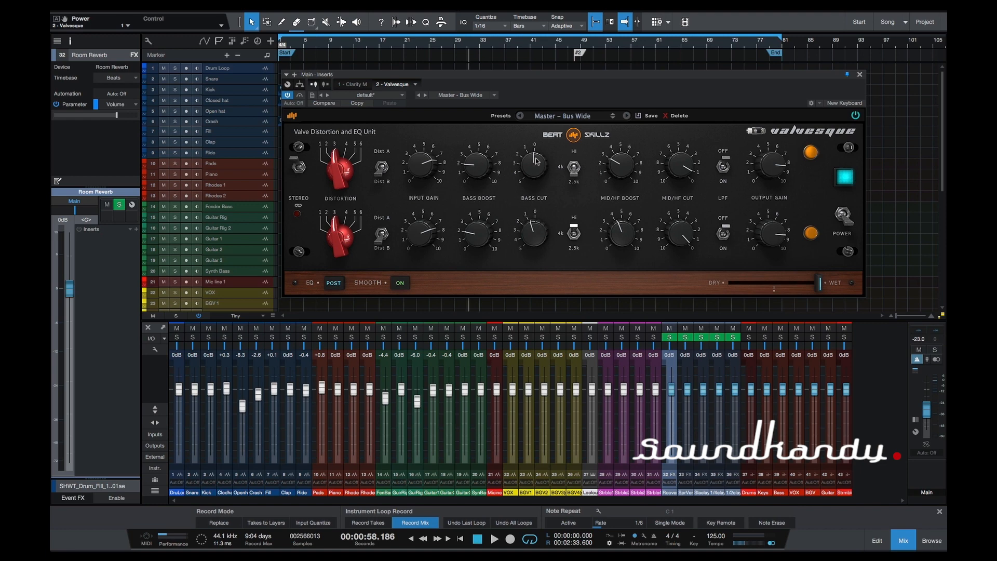
mouse_move(529, 233)
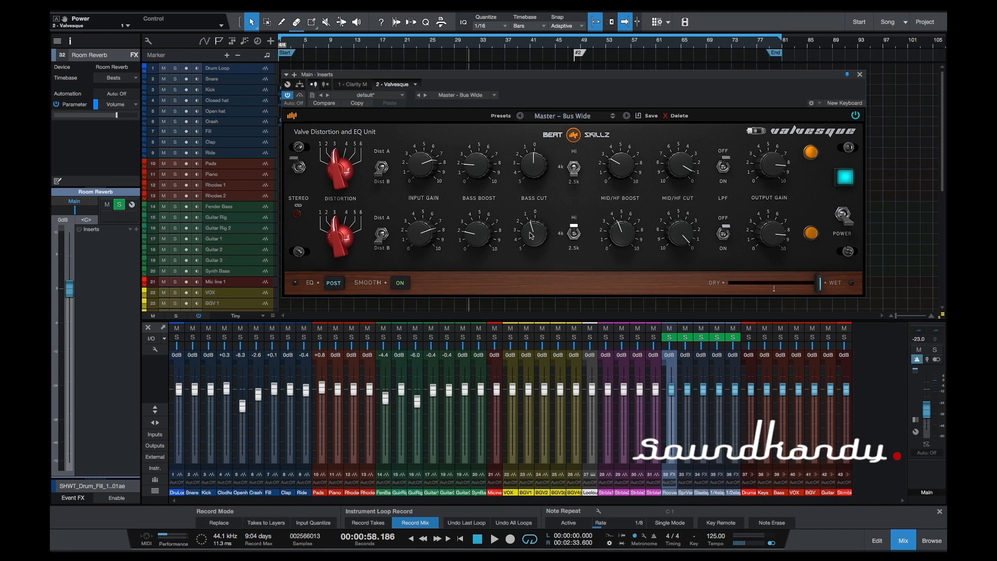
Step: Play the song on Master Bus – Wide, then step to the Master Bus – Bass & Air Lift preset
left_click(494, 539)
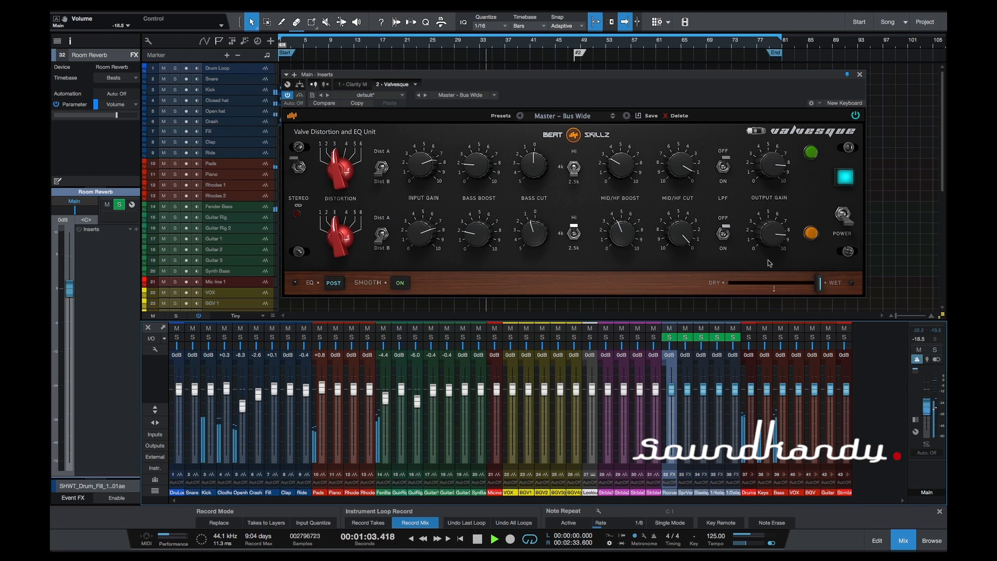
left_click(627, 115)
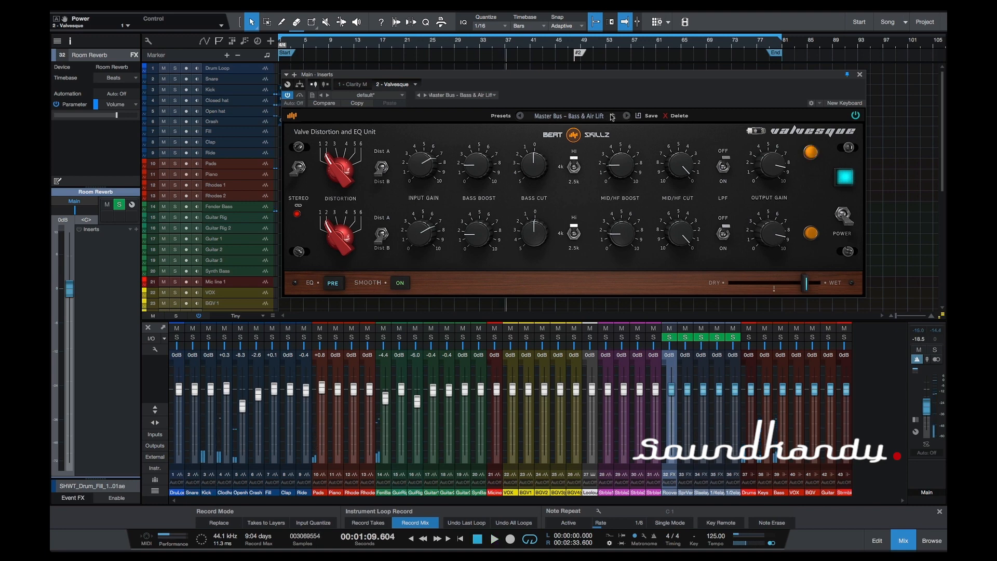
Step: Load the Master Bus – Crunchy preset from Valvesque's preset list while the song plays
left_click(627, 116)
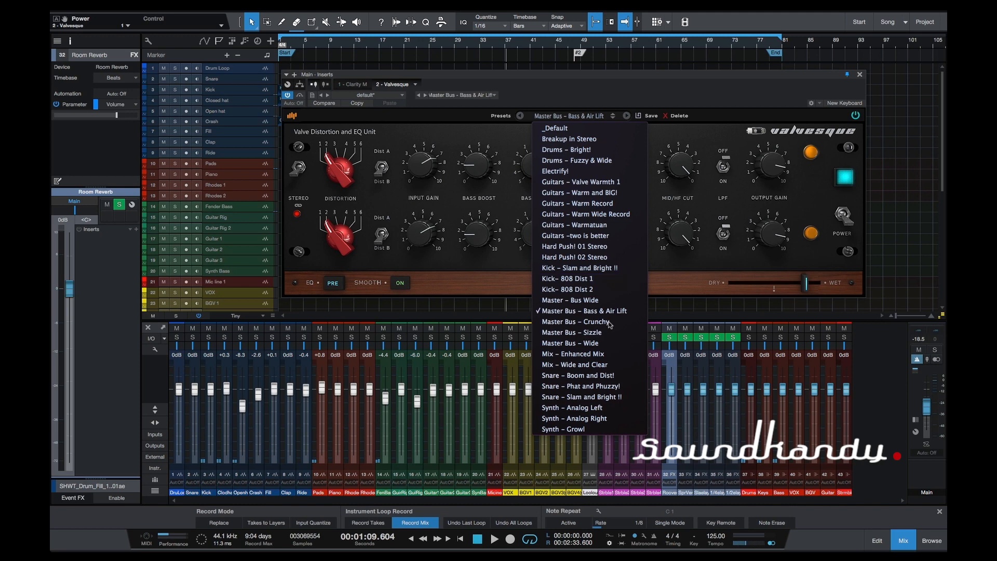
left_click(573, 321)
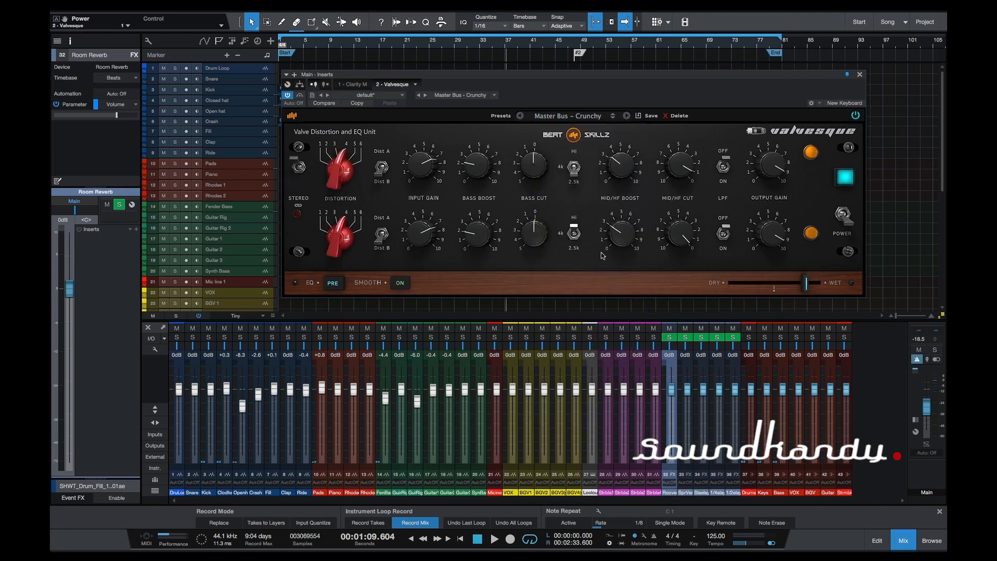
mouse_move(407, 178)
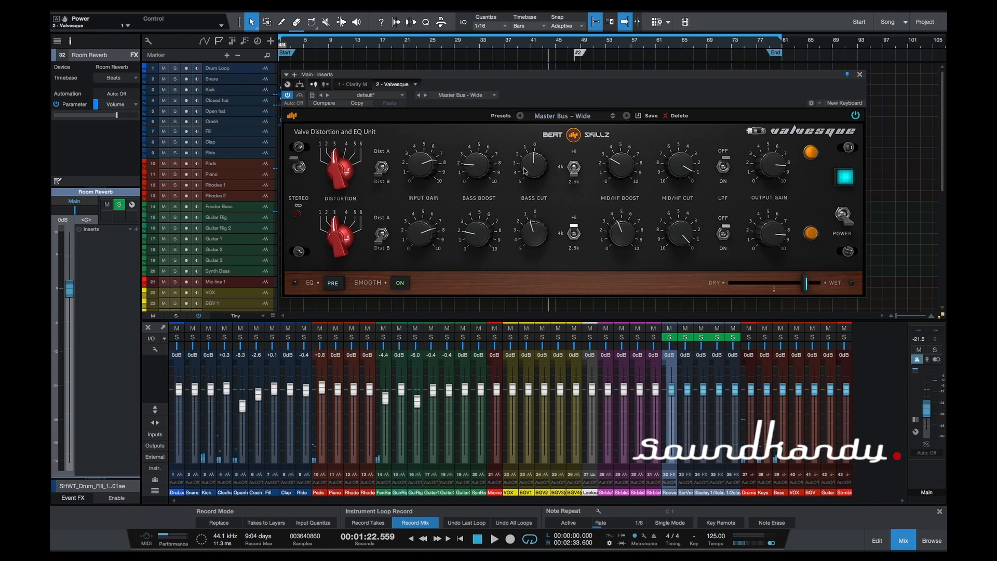
mouse_move(524, 172)
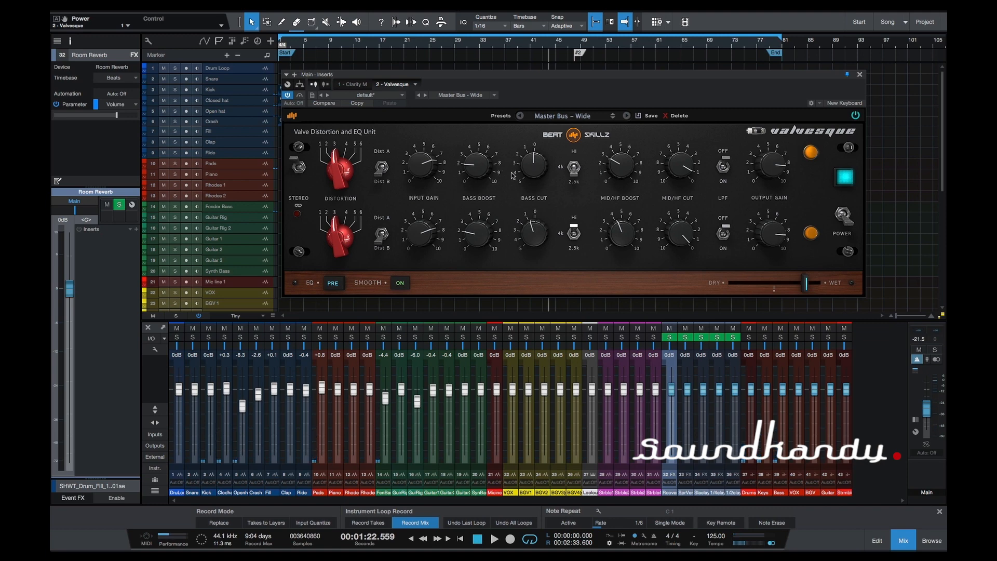
mouse_move(485, 215)
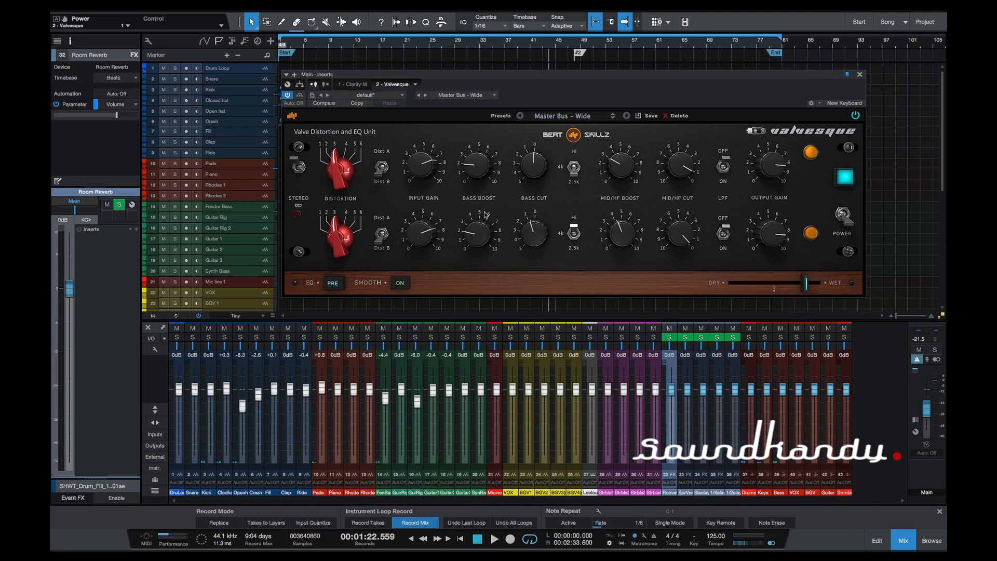
mouse_move(518, 204)
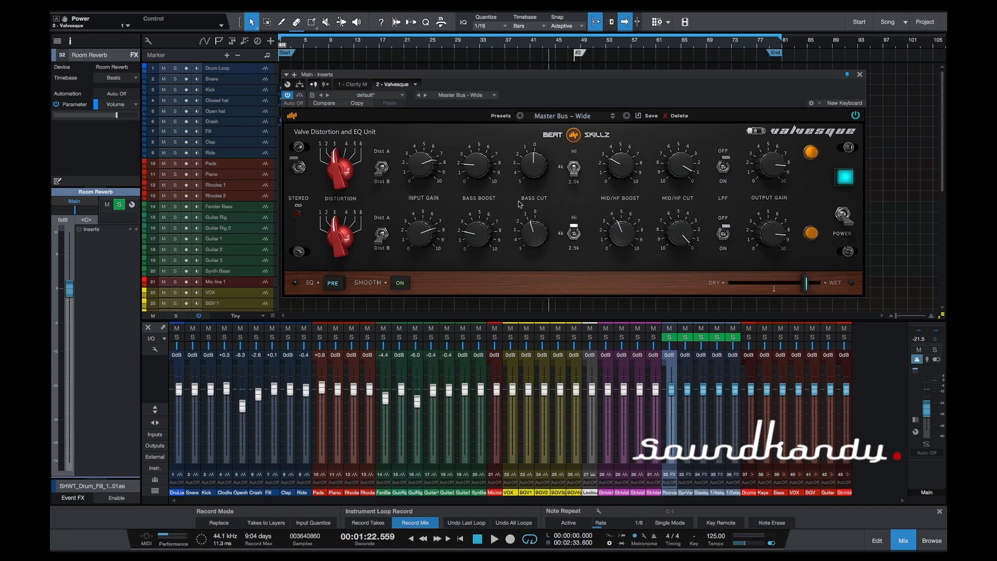
mouse_move(520, 205)
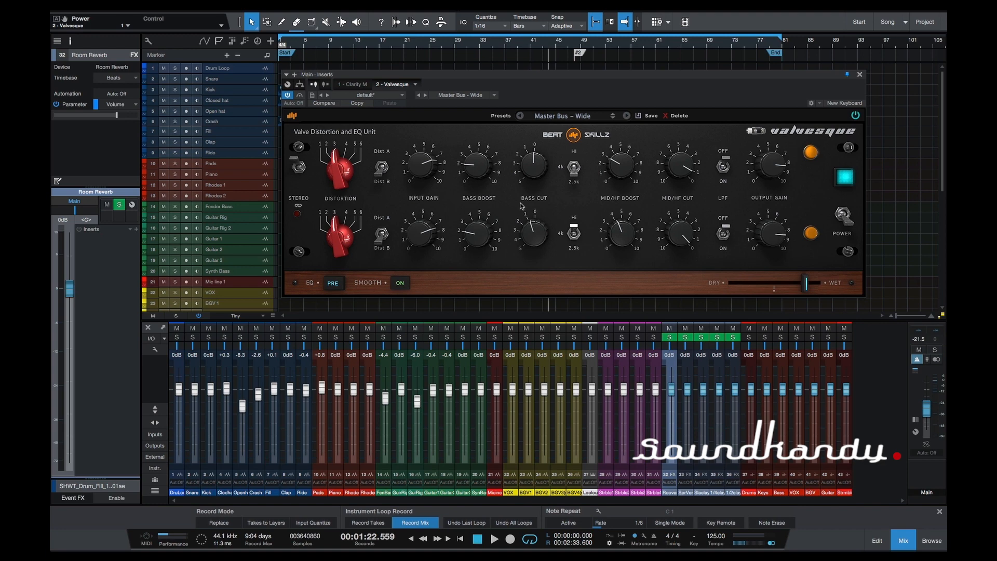
mouse_move(634, 237)
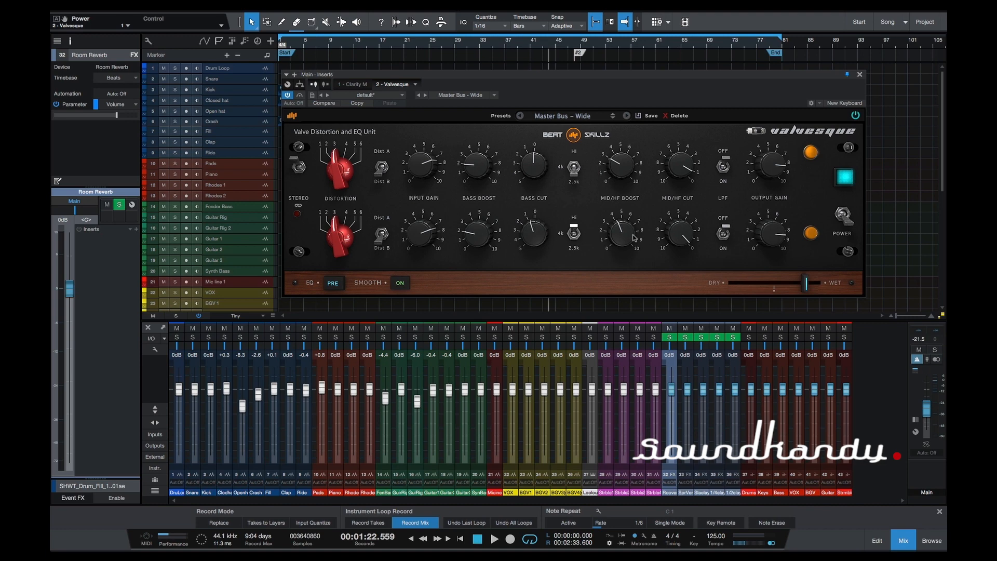
mouse_move(522, 227)
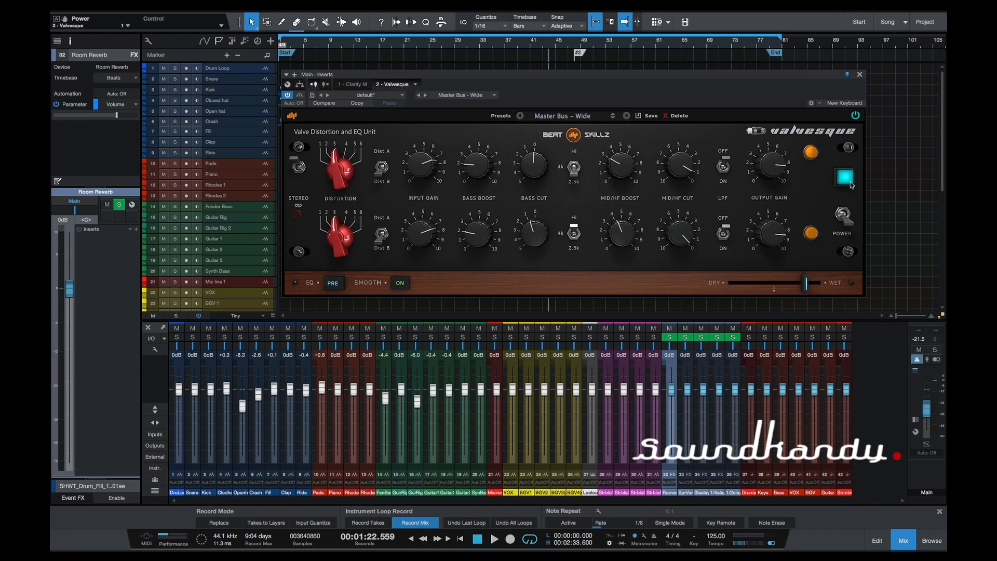
mouse_move(843, 190)
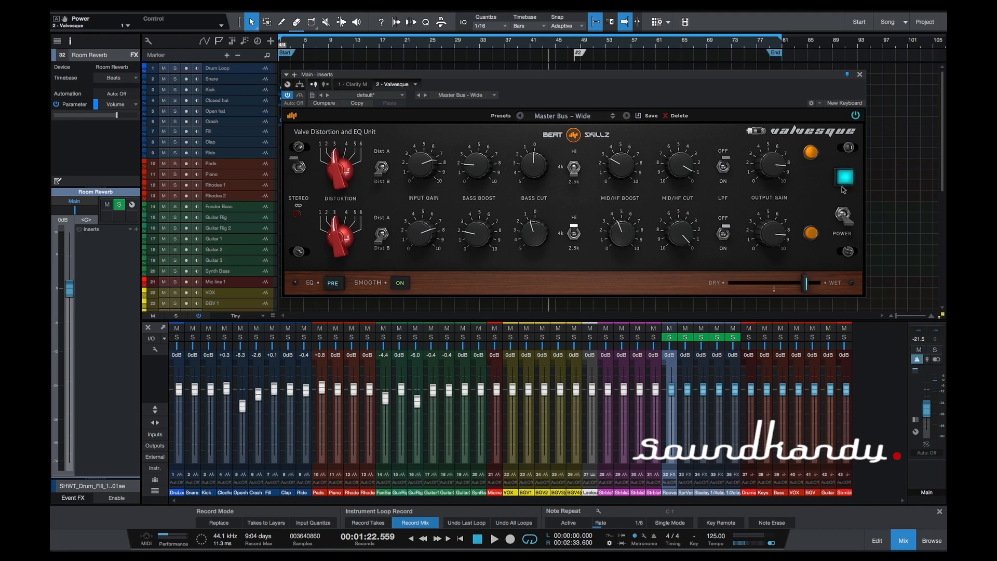
left_click(846, 178)
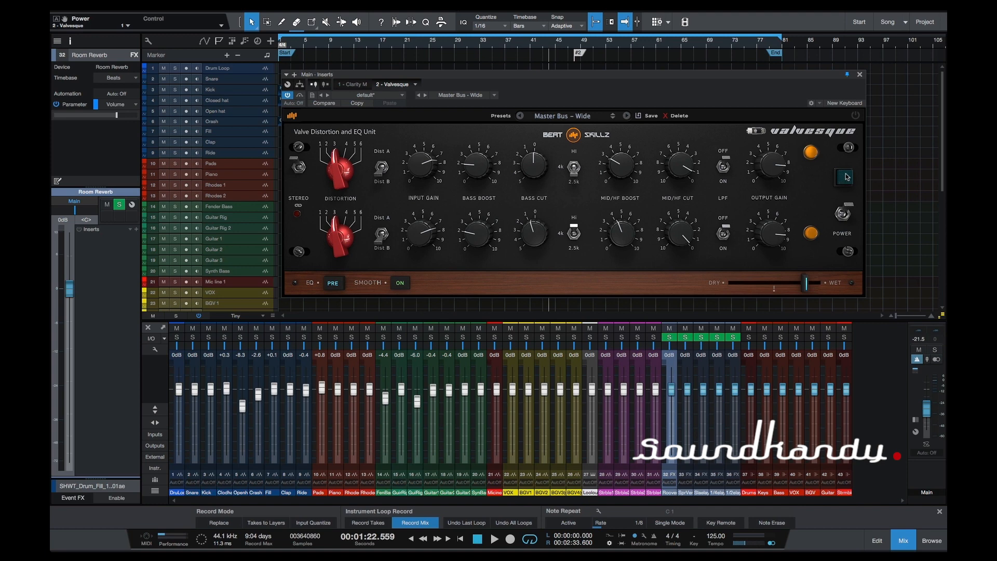
left_click(845, 177)
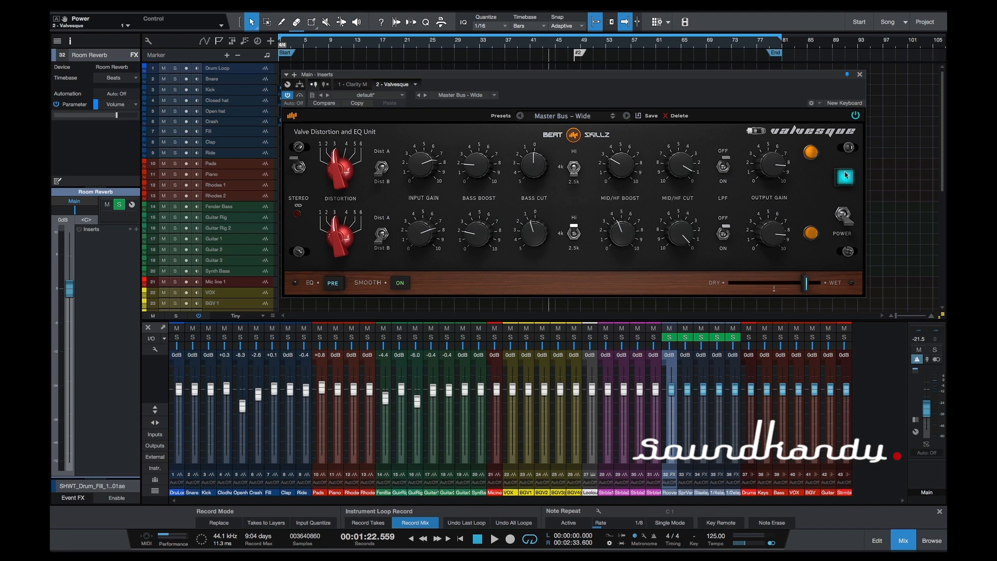
left_click(843, 176)
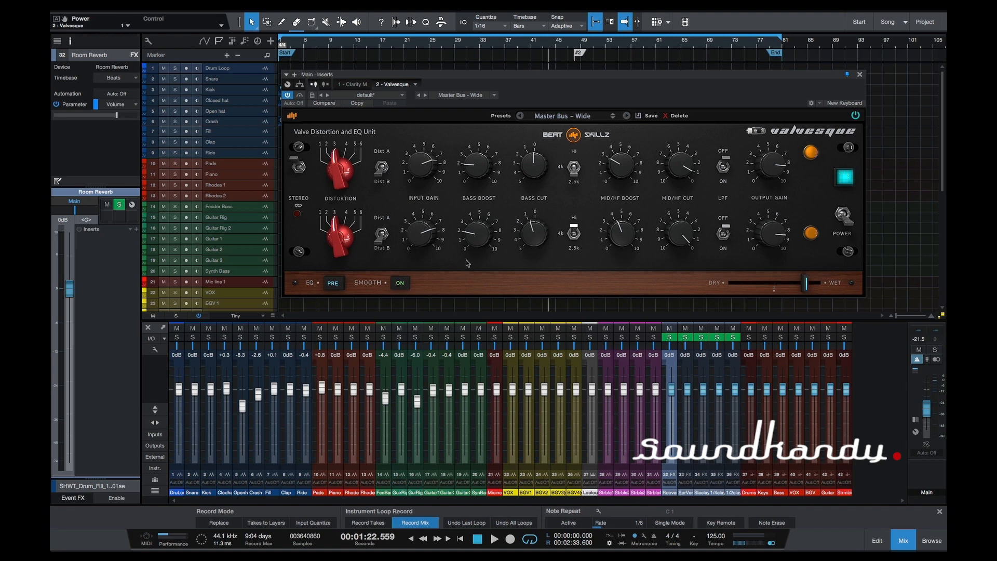
mouse_move(469, 259)
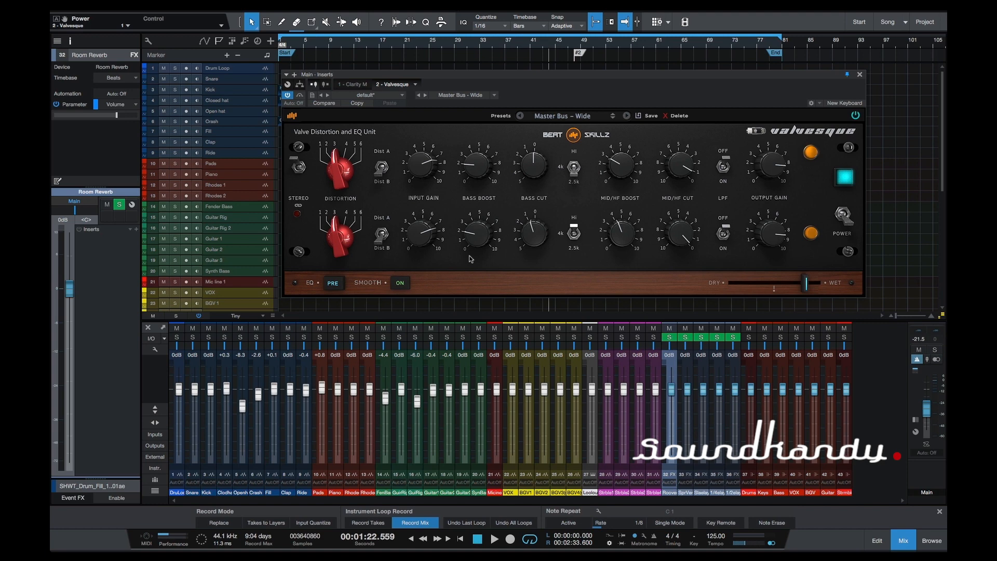
mouse_move(372, 185)
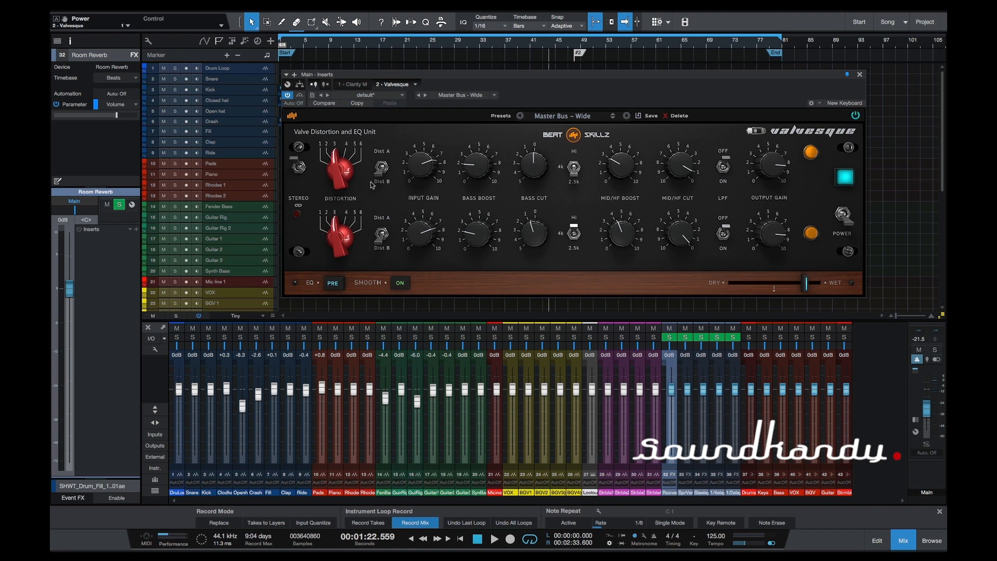
mouse_move(387, 154)
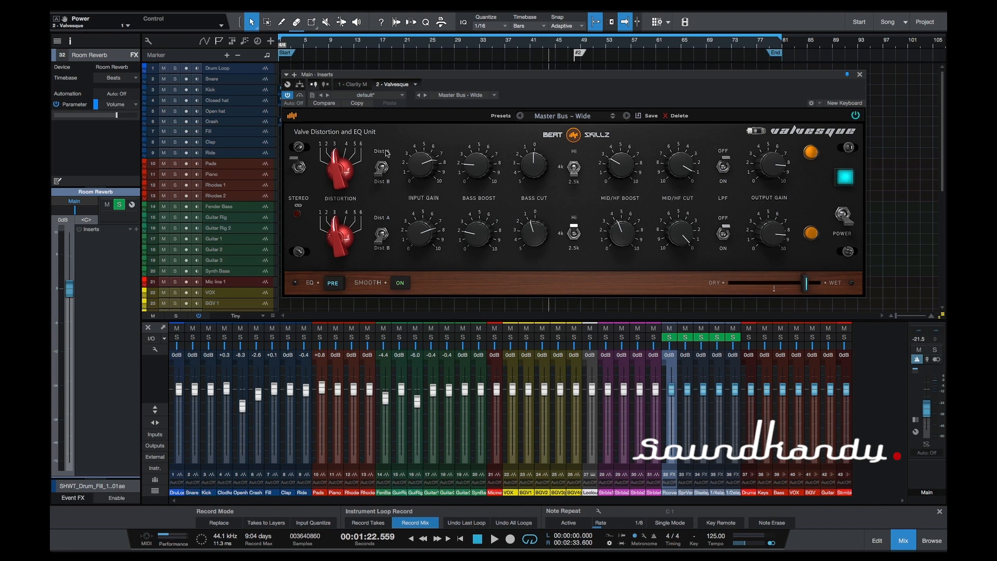
mouse_move(349, 249)
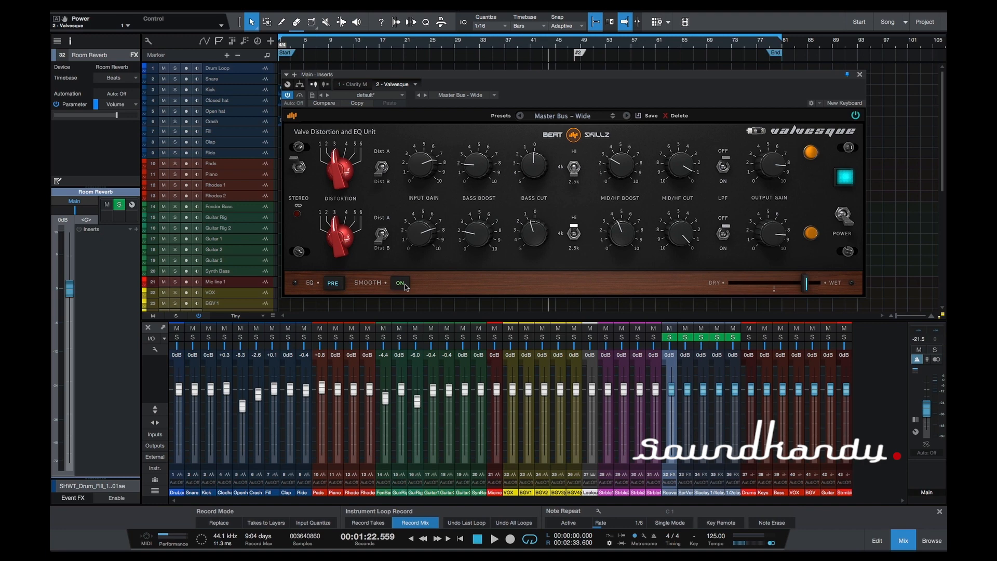
mouse_move(414, 282)
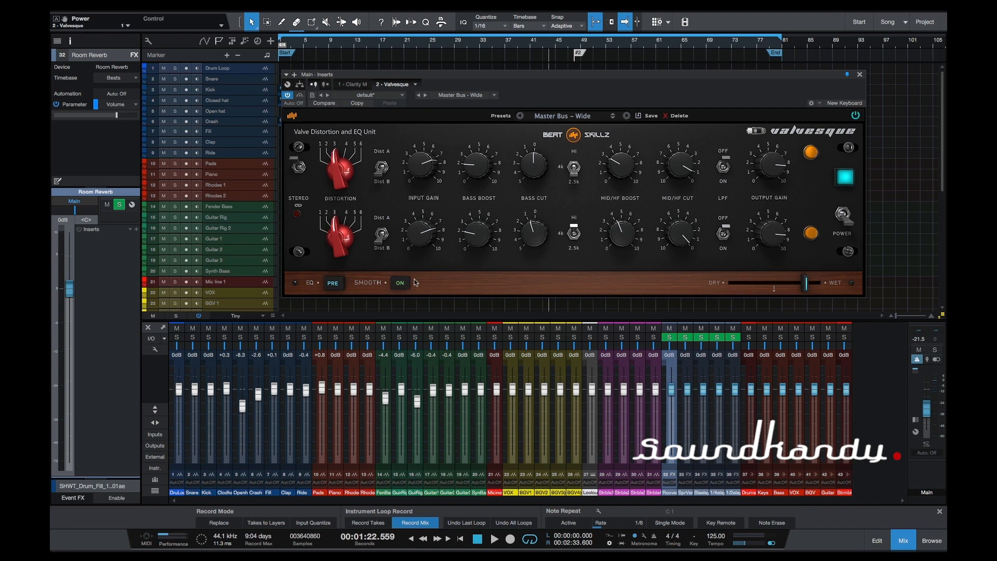